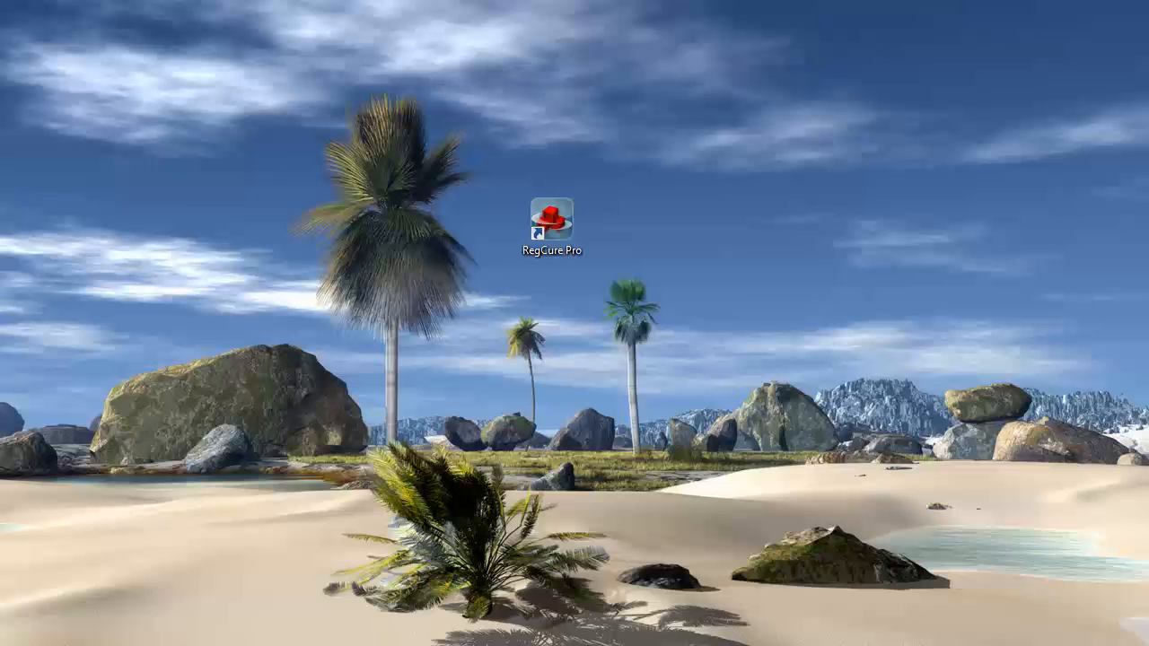
Step: Launch Chrome and load the RegCure Pro site at regcurescan.net
double_click(550, 215)
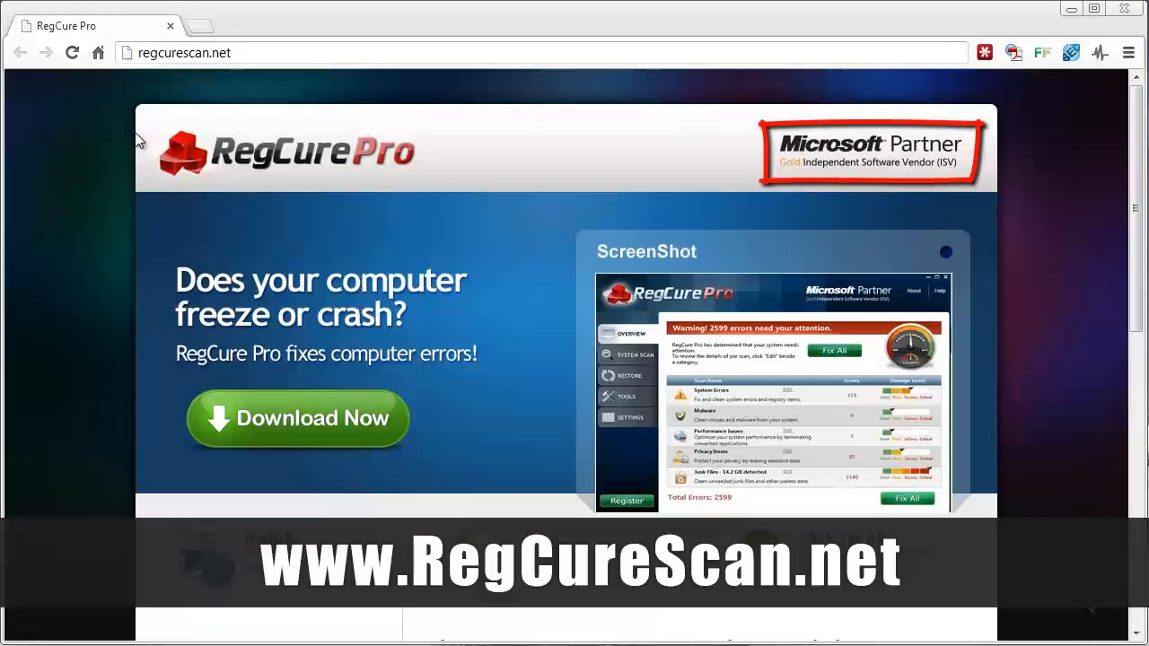
mouse_move(467, 93)
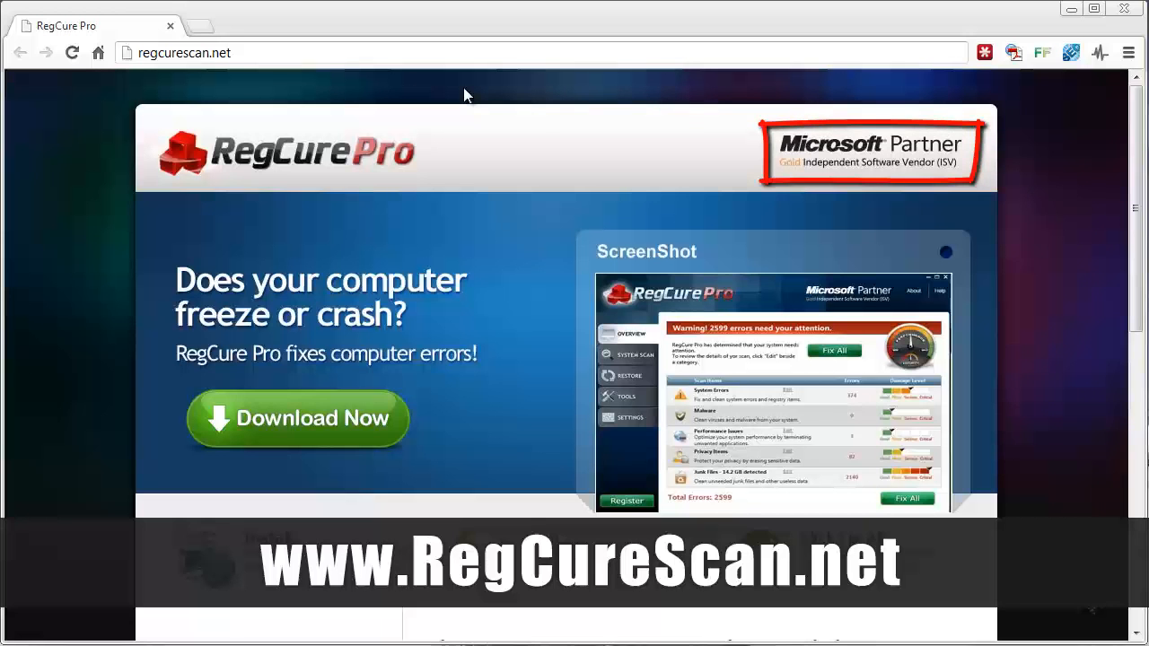
mouse_move(925, 206)
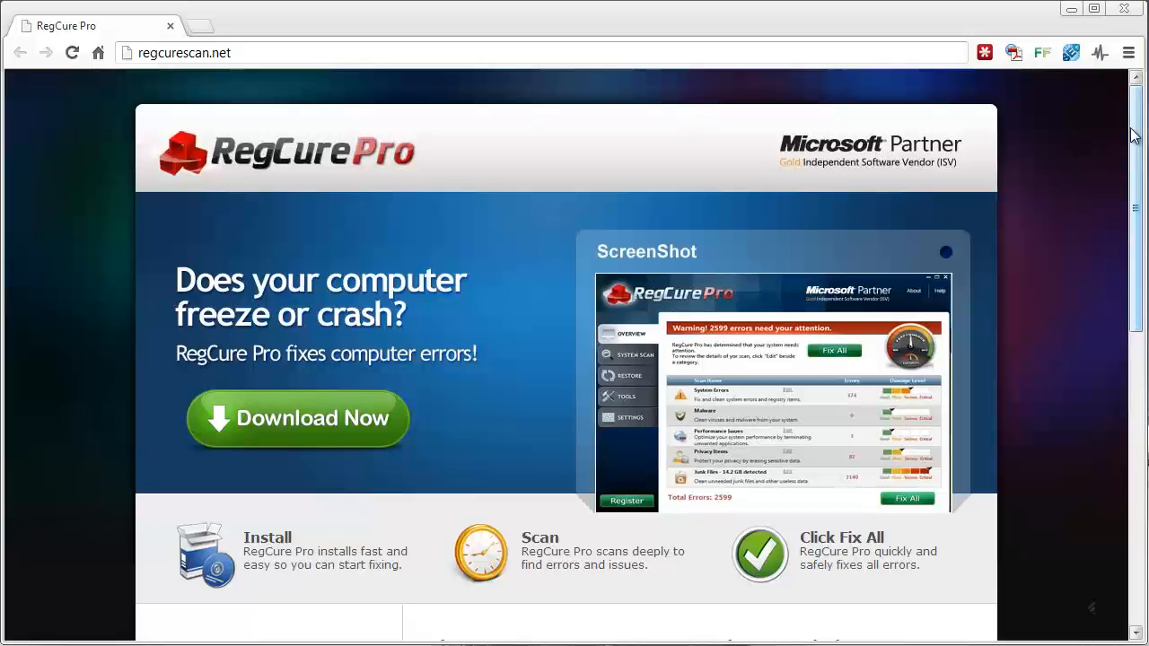
Step: Scroll down to the Top 3 Features and system requirements, then back to the page top
scroll(down, 3)
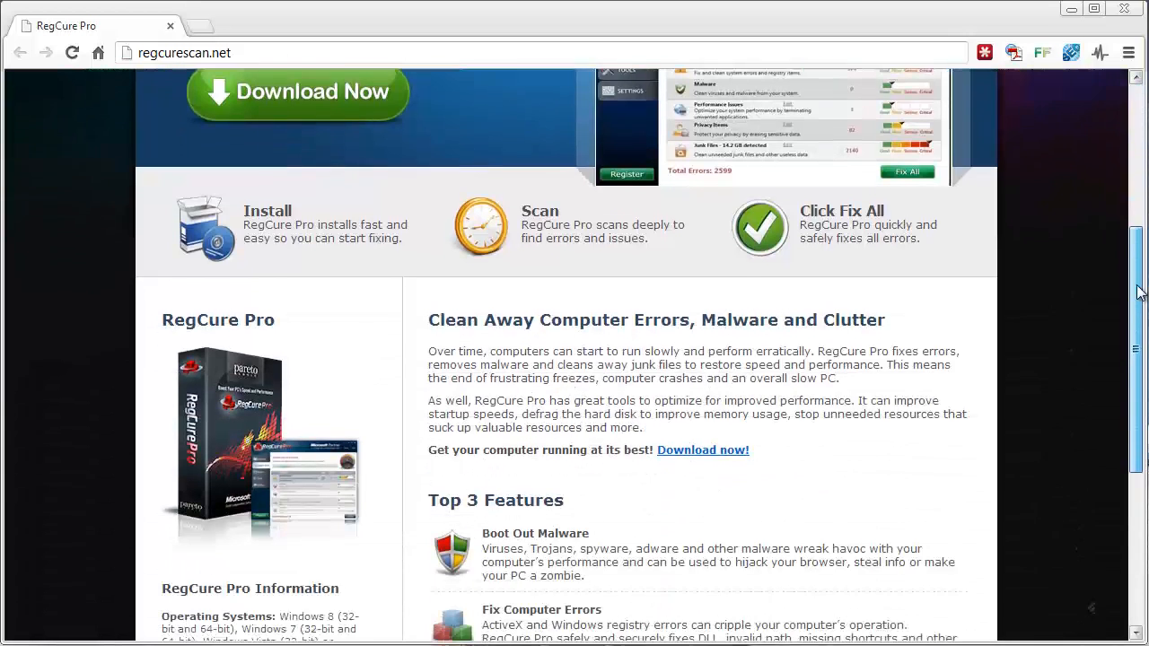
scroll(down, 3)
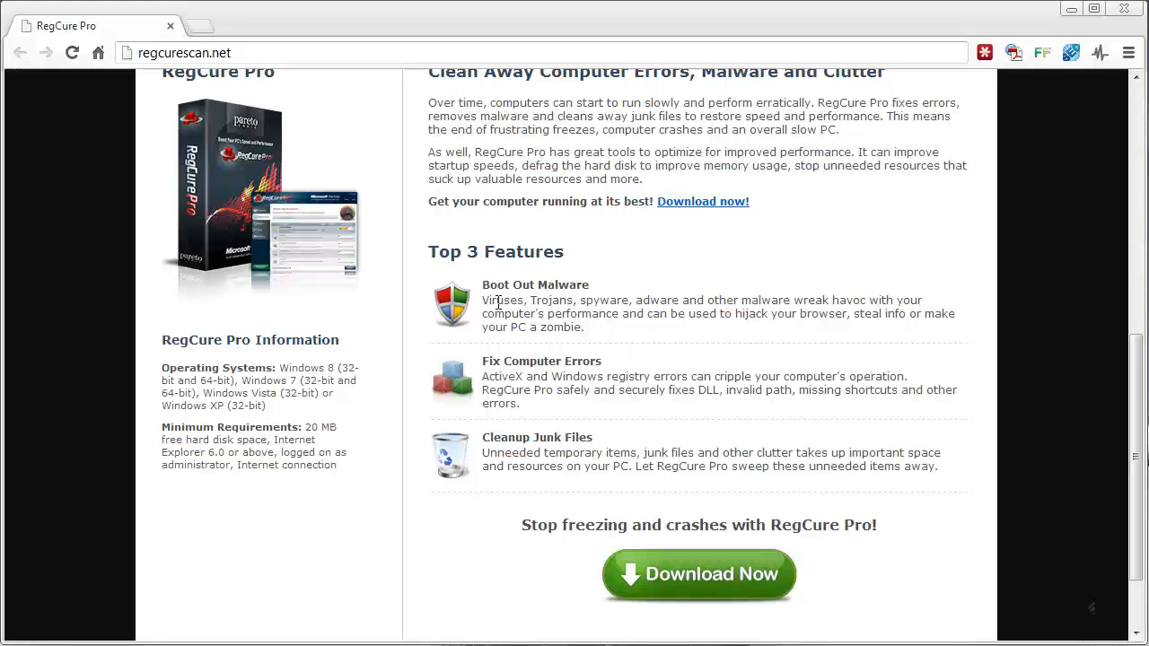
mouse_move(718, 309)
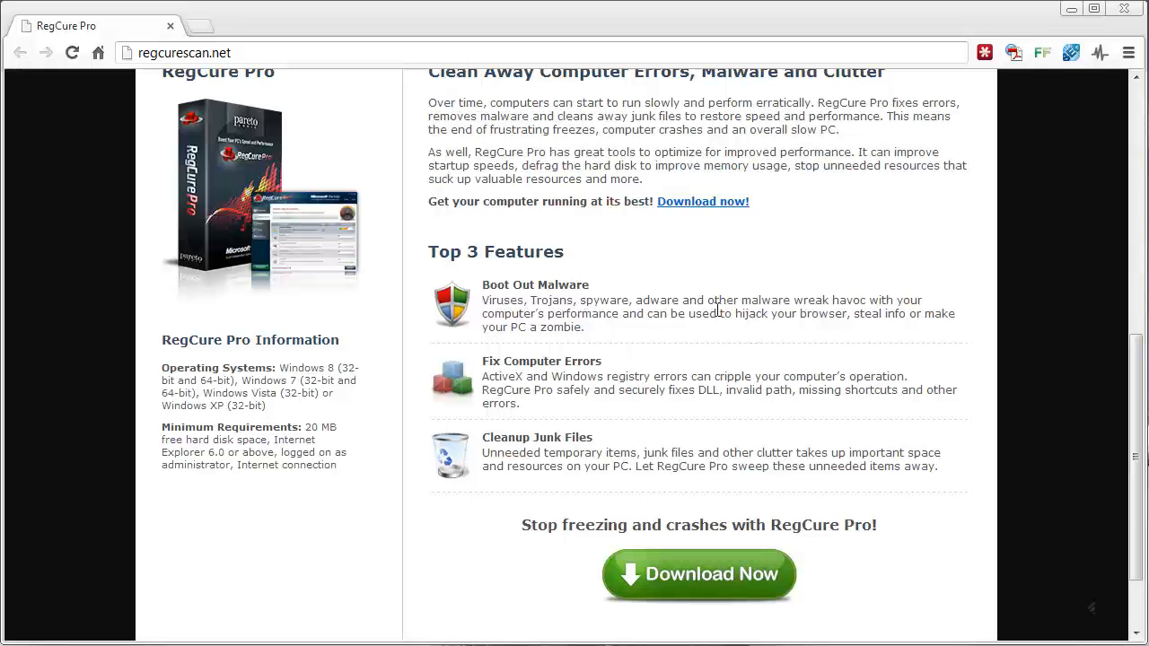
mouse_move(566, 375)
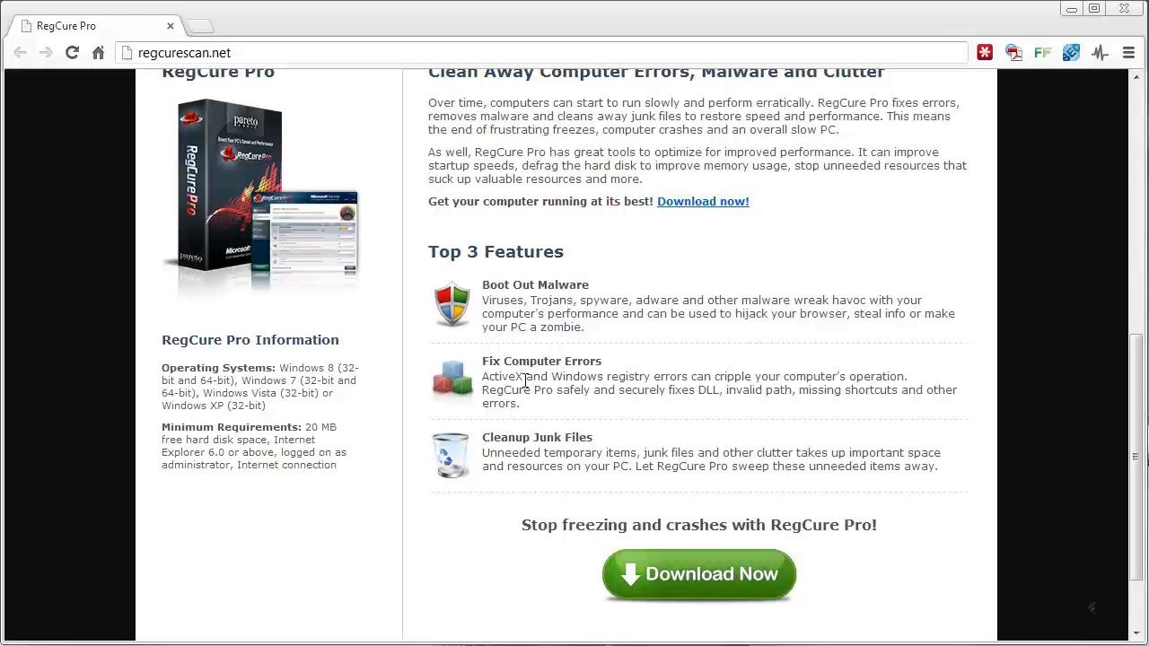
mouse_move(769, 388)
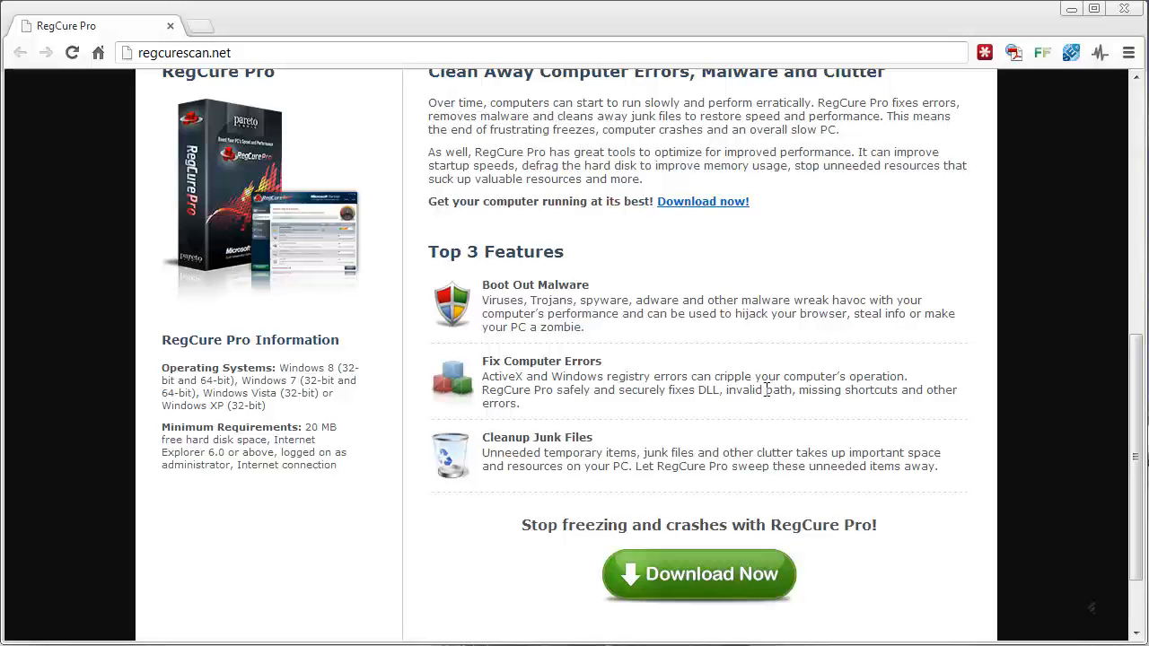
mouse_move(657, 462)
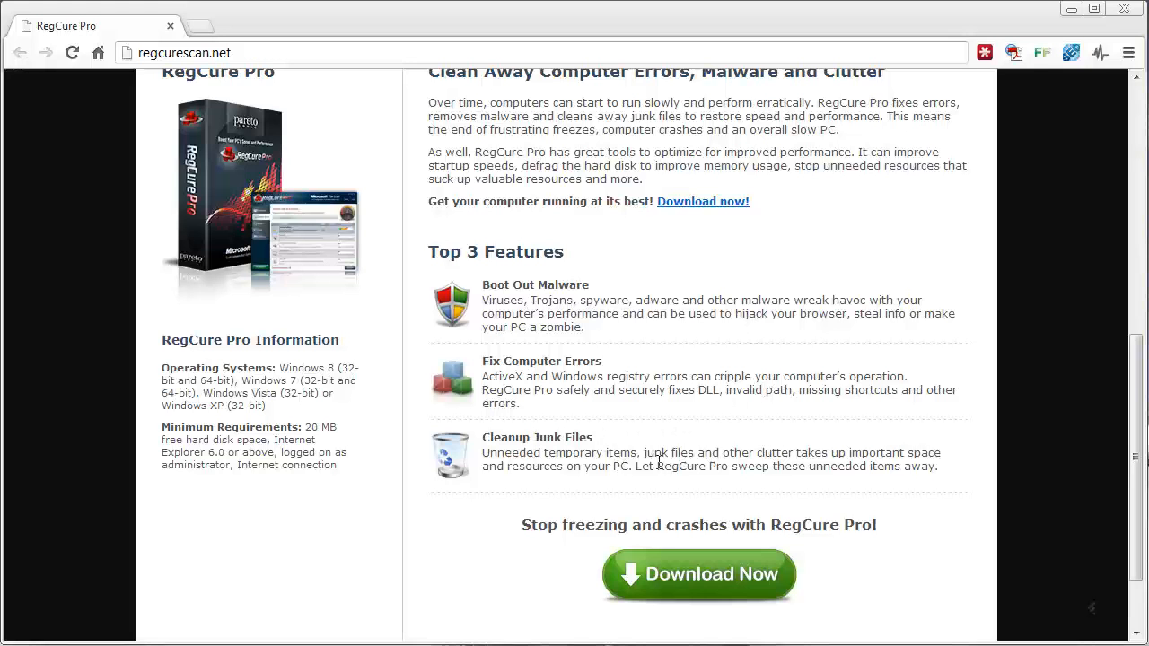
mouse_move(826, 369)
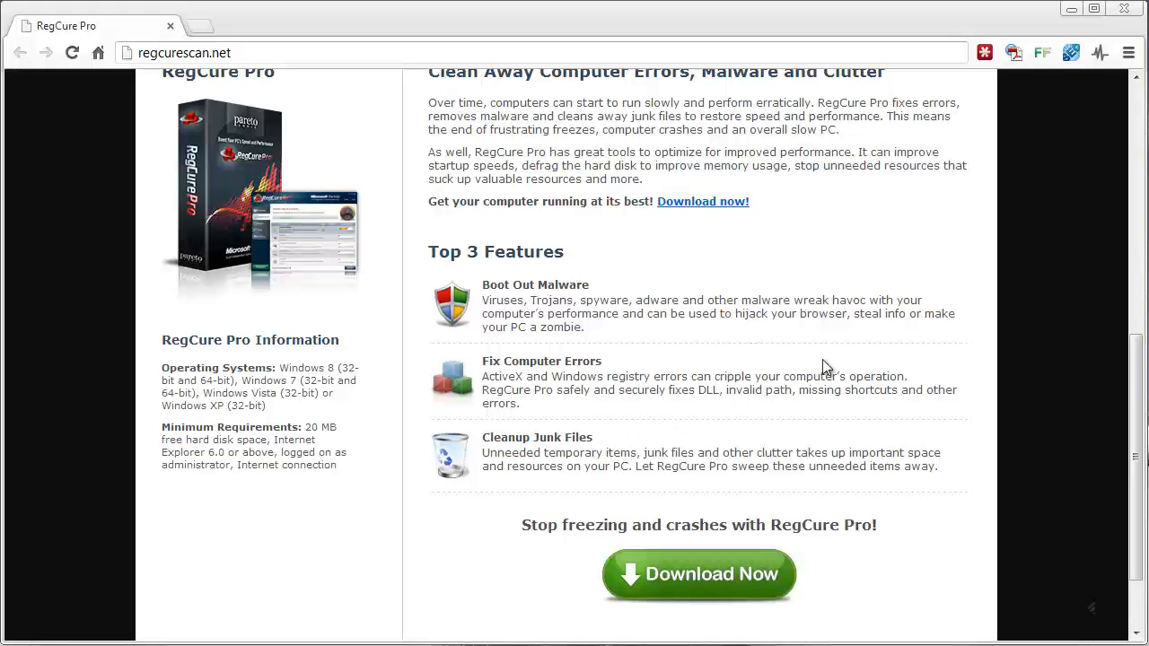
mouse_move(1069, 453)
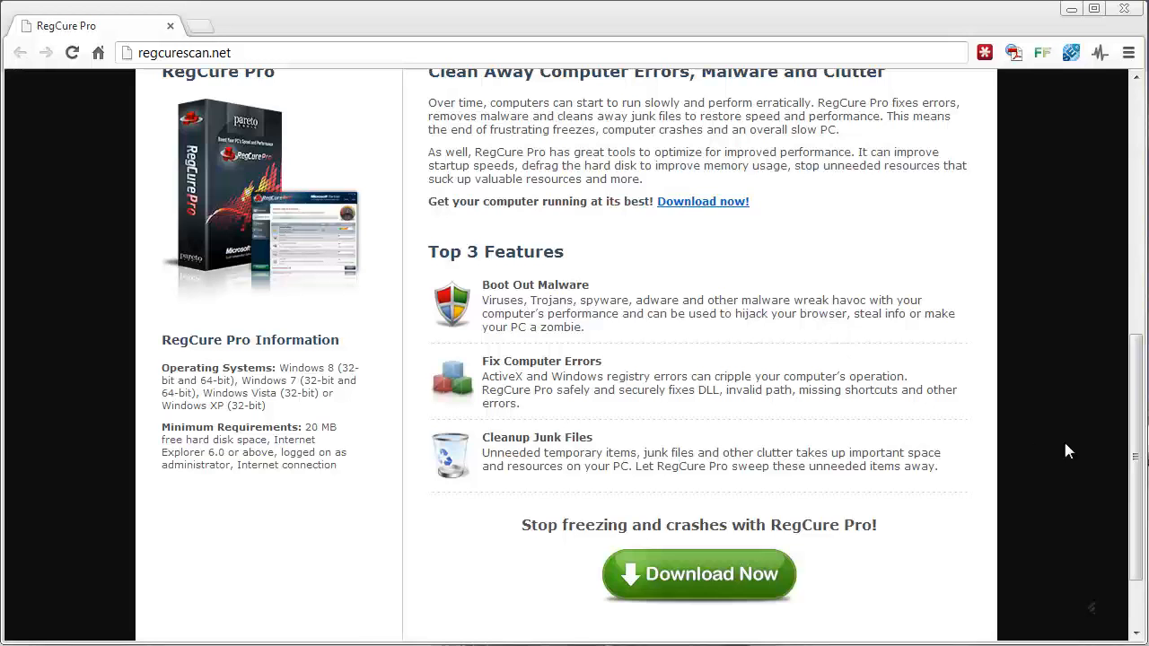
scroll(up, 3)
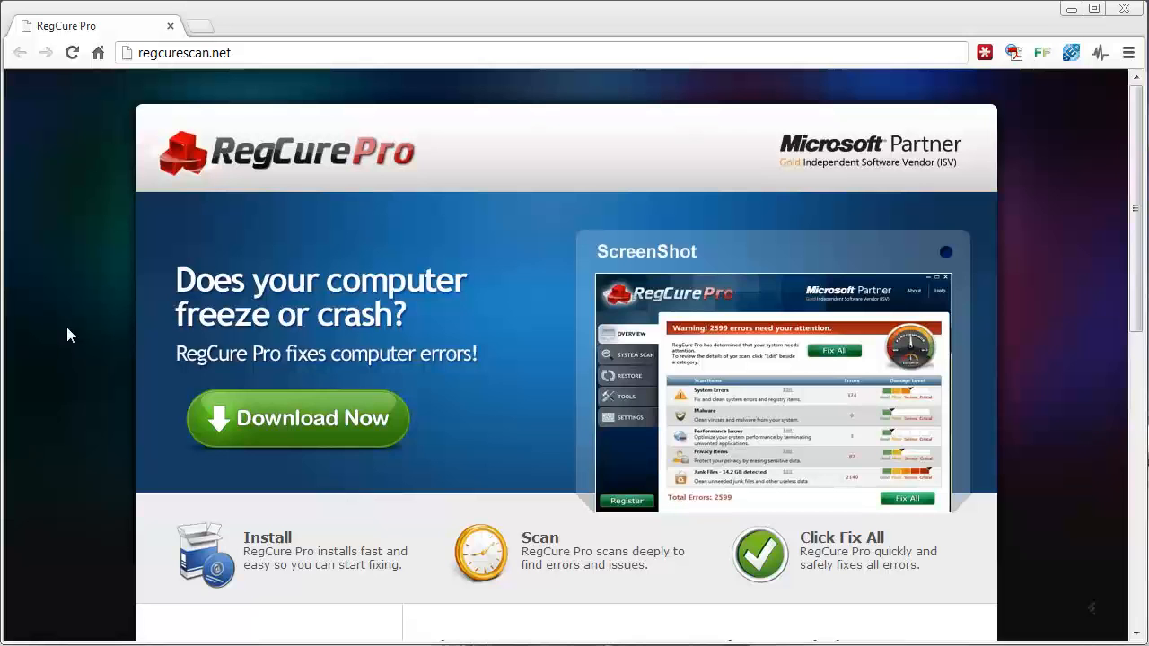
mouse_move(115, 99)
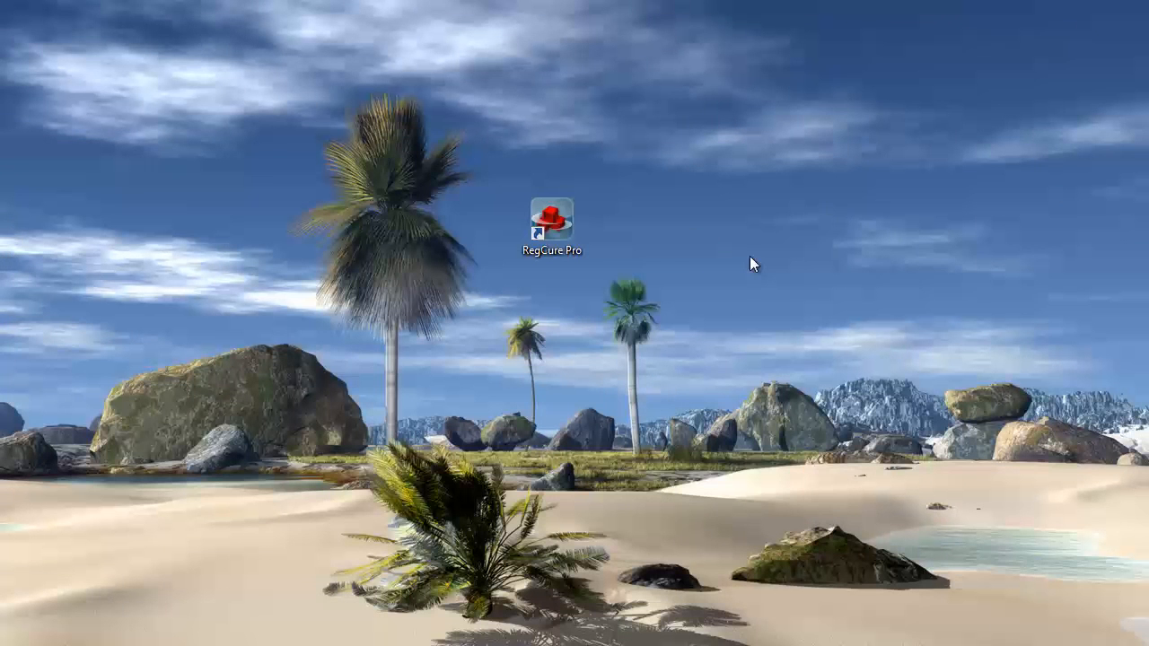
Step: Launch RegCure Pro from the desktop shortcut to its Overview screen
double_click(551, 215)
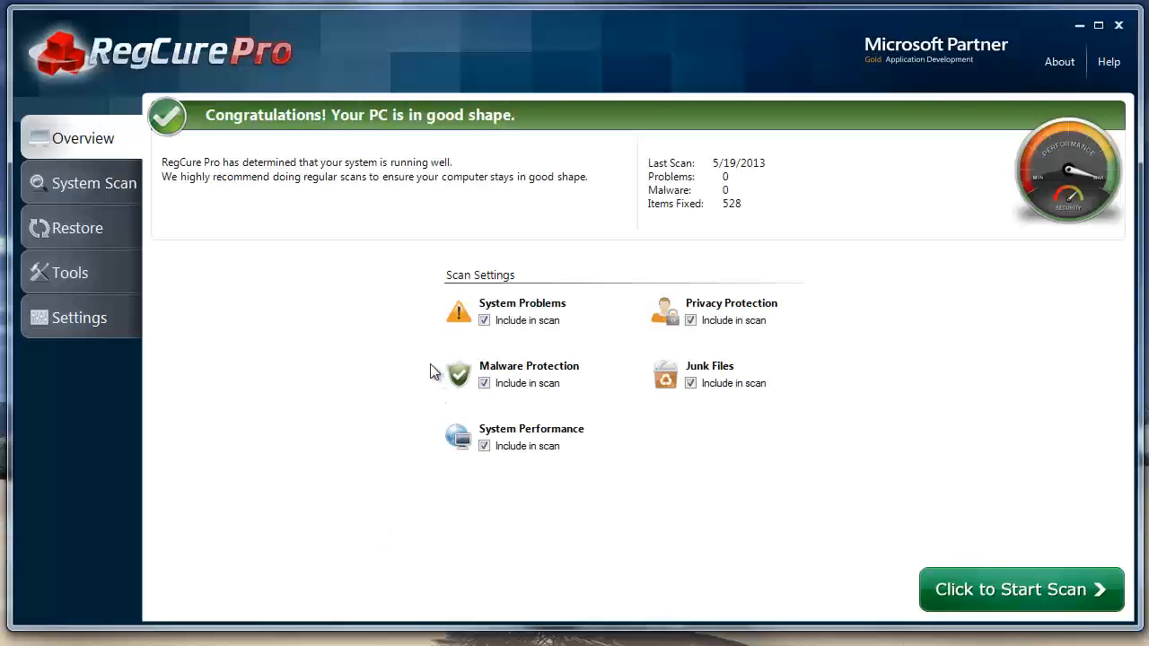
mouse_move(733, 273)
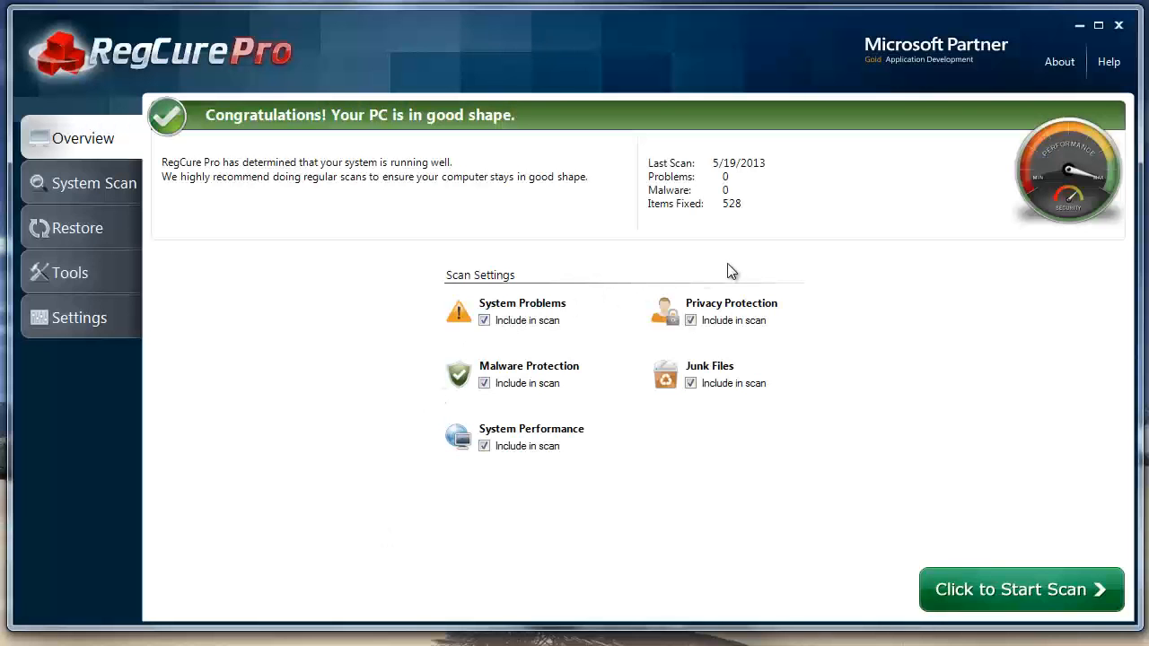
mouse_move(729, 230)
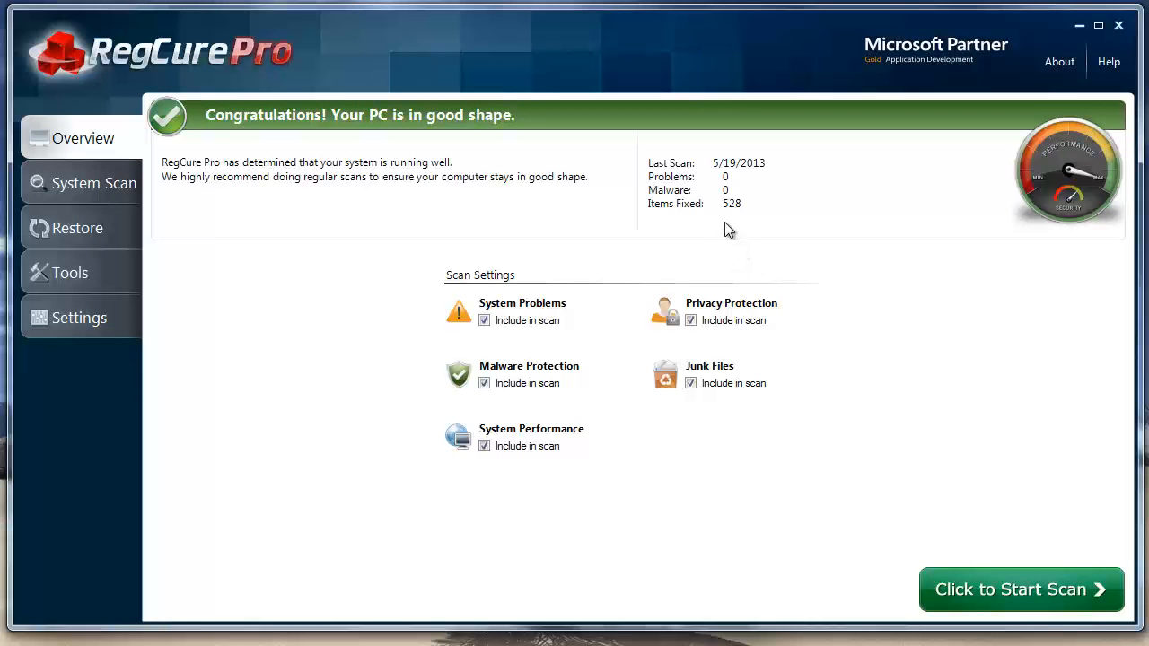
mouse_move(732, 216)
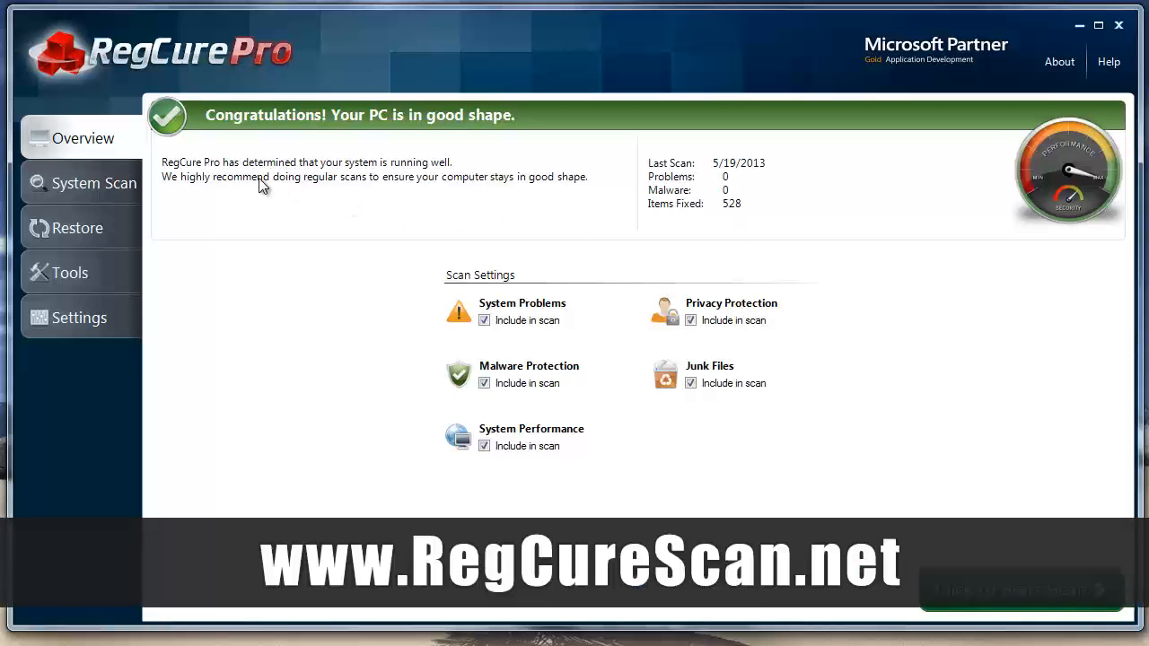
mouse_move(89, 183)
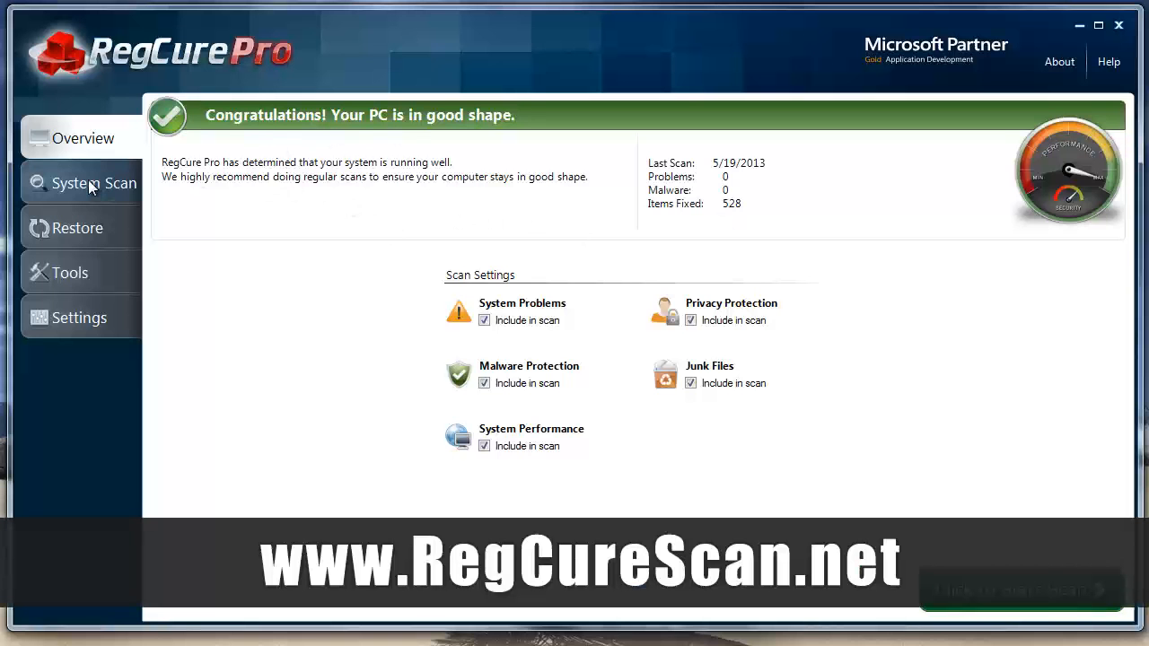
Step: Start a System Scan, which begins checking System Problems
click(93, 183)
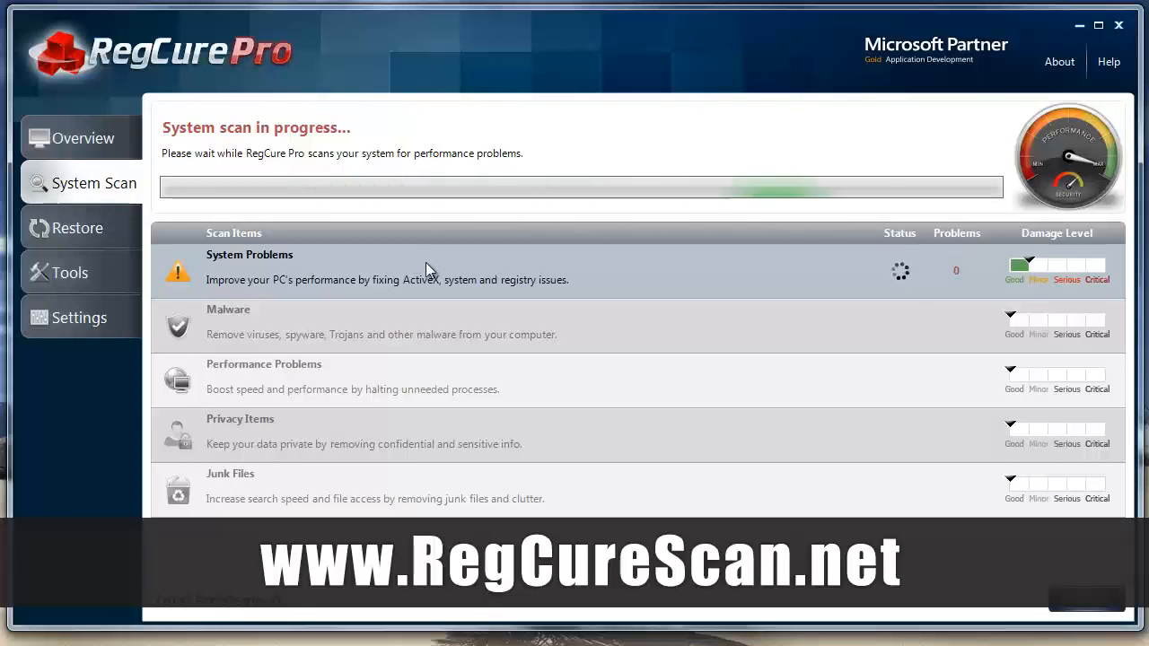
mouse_move(126, 417)
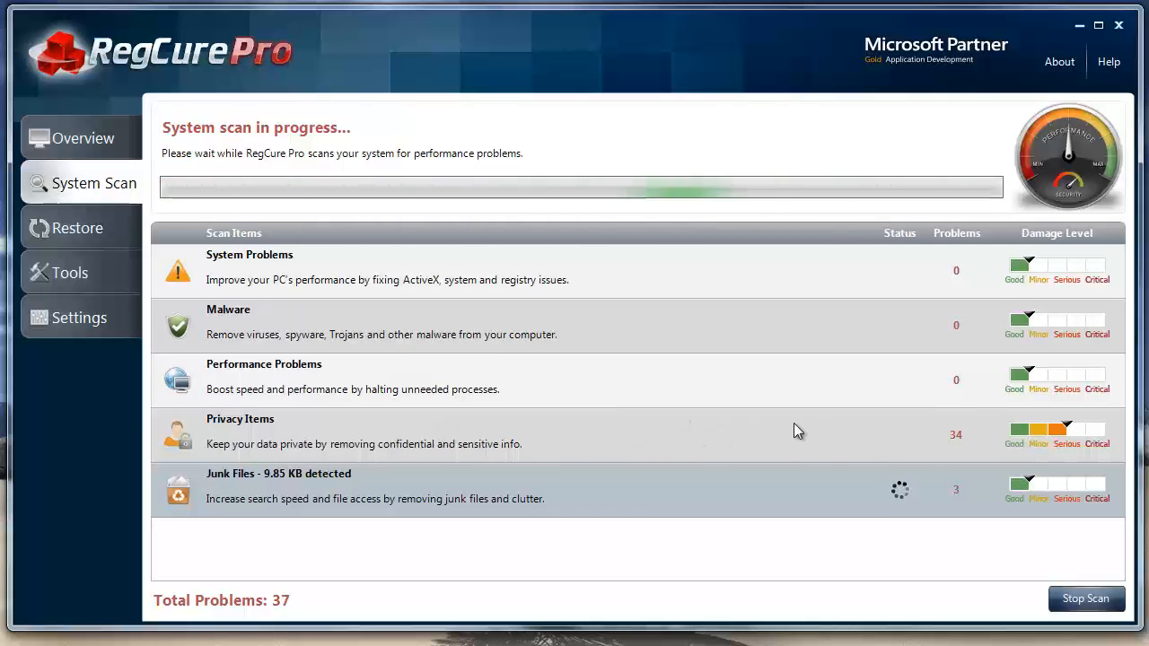
mouse_move(848, 232)
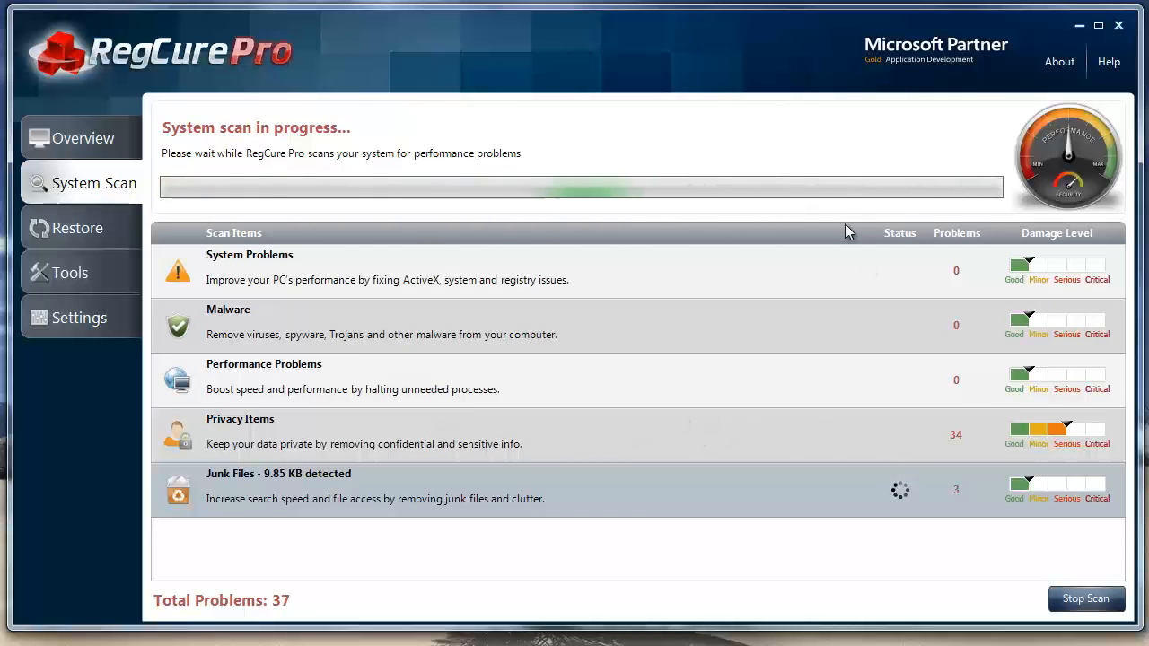
mouse_move(86, 493)
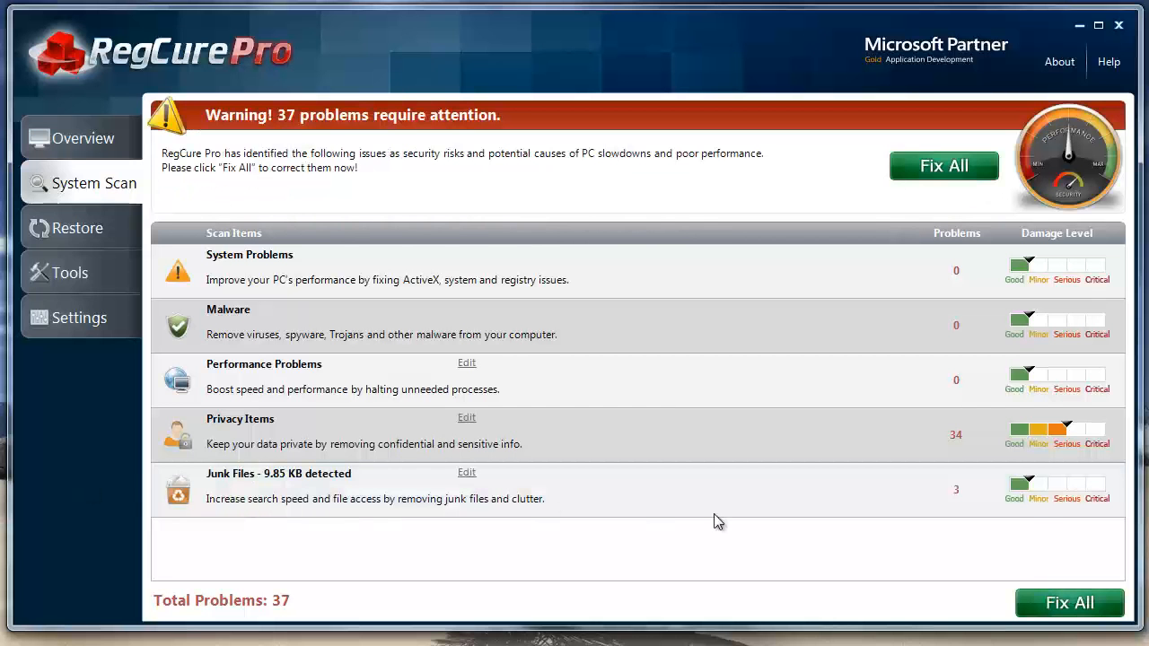
mouse_move(954, 501)
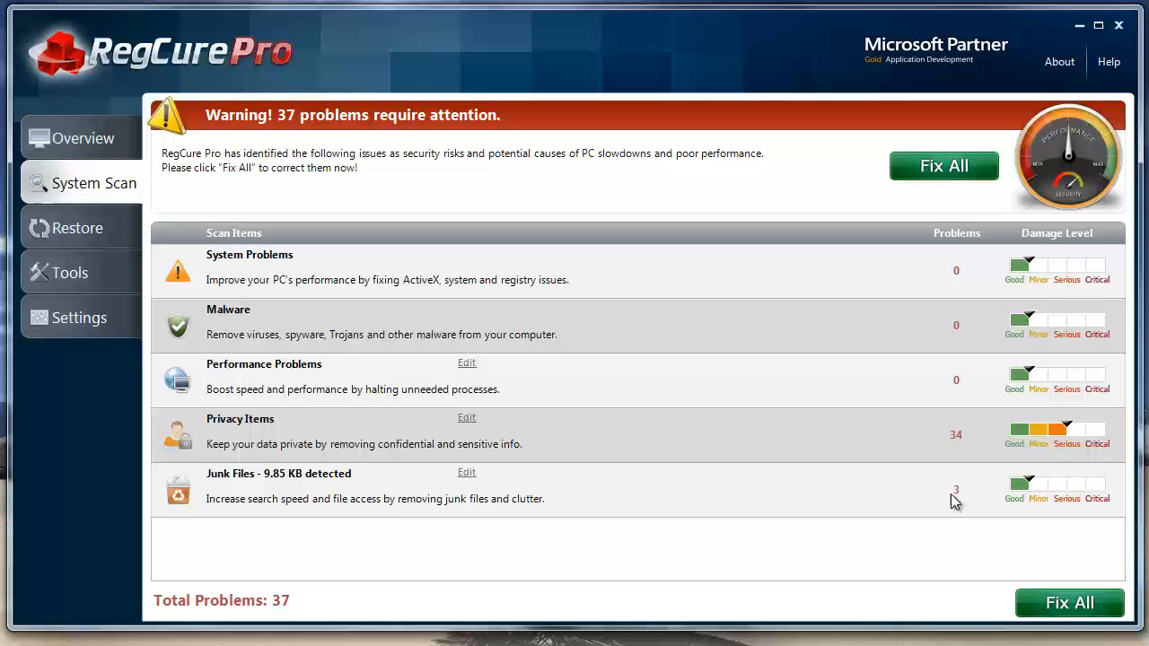
mouse_move(63, 496)
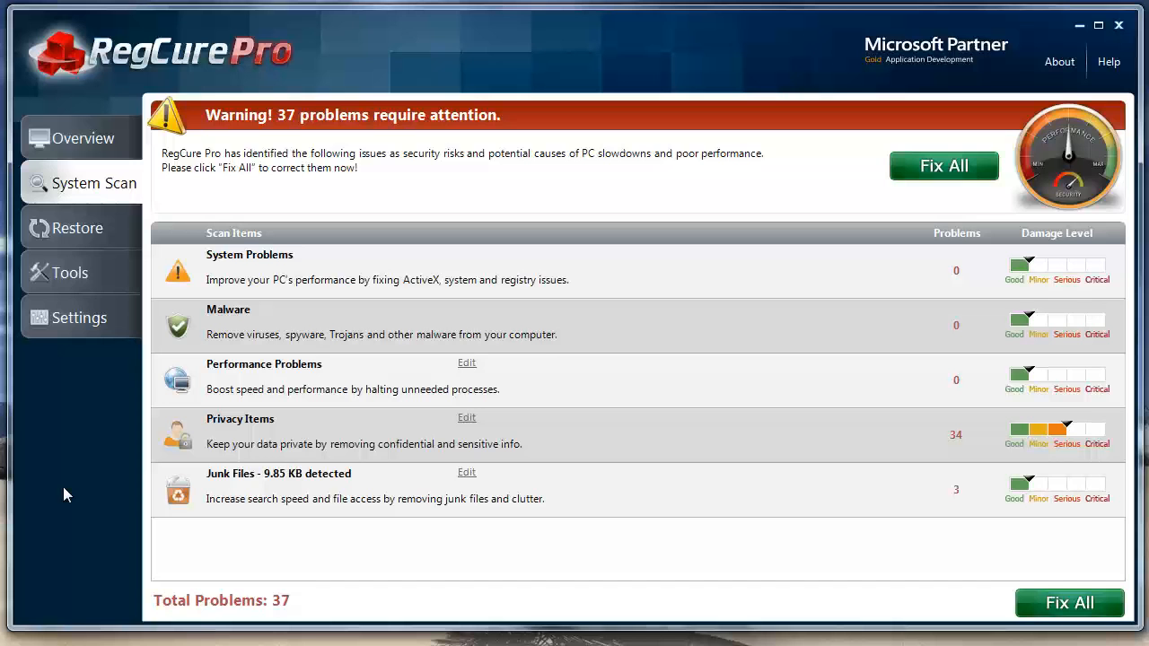
mouse_move(1013, 299)
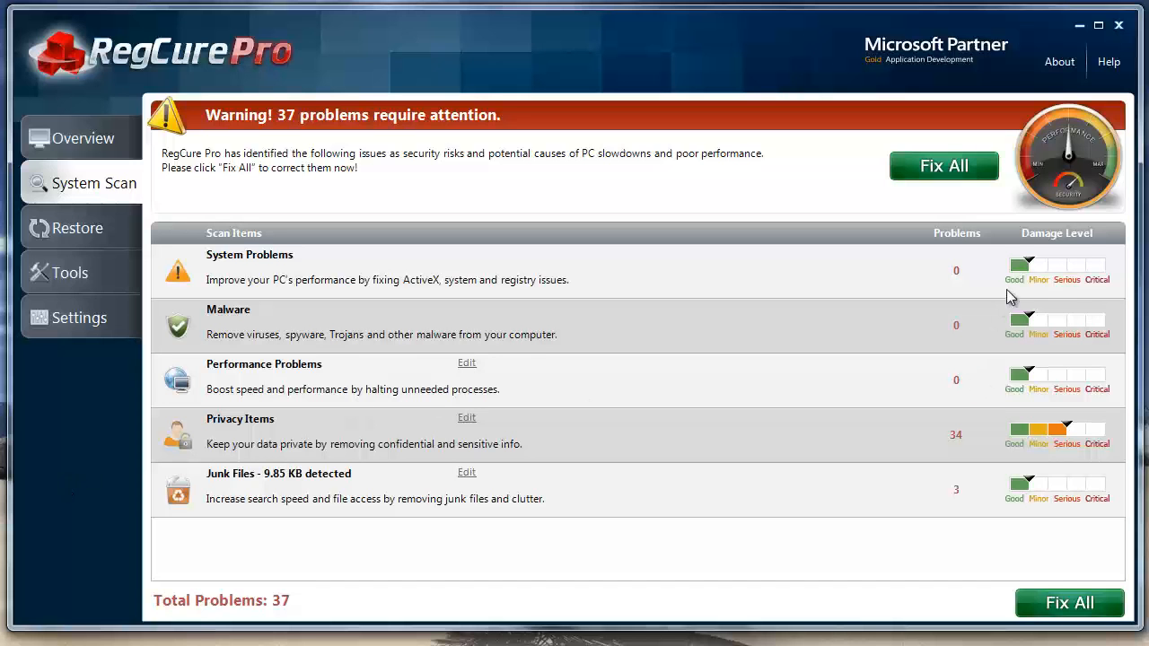
mouse_move(384, 445)
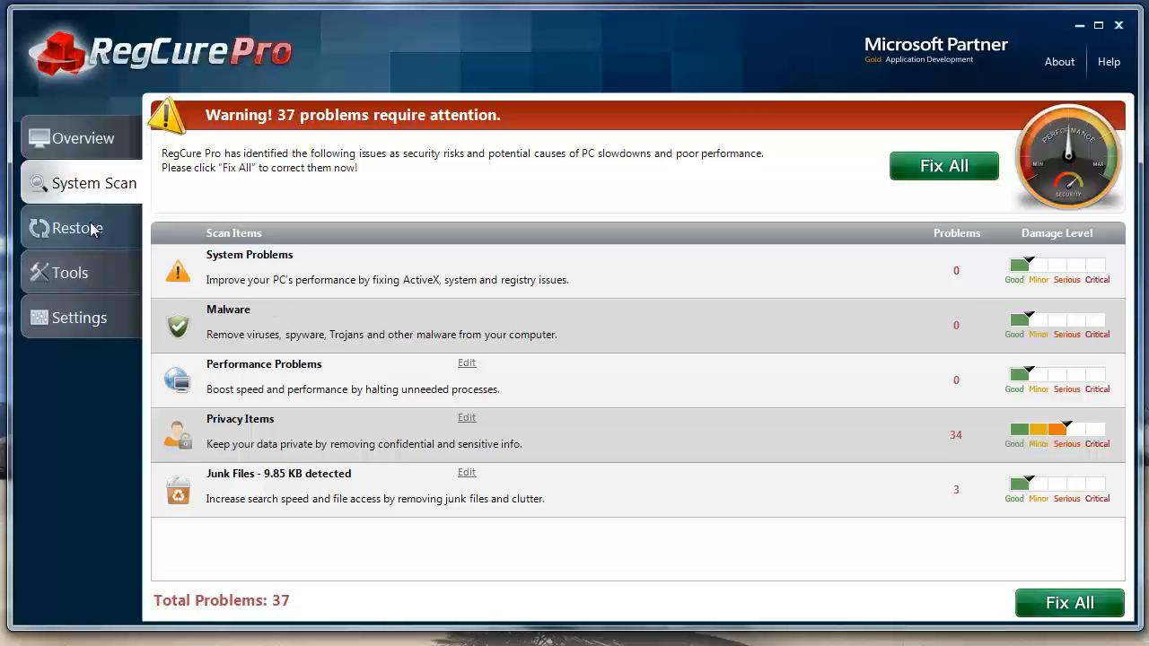
Step: View Process Manager's performance graphs and running processes list from Tools
click(68, 273)
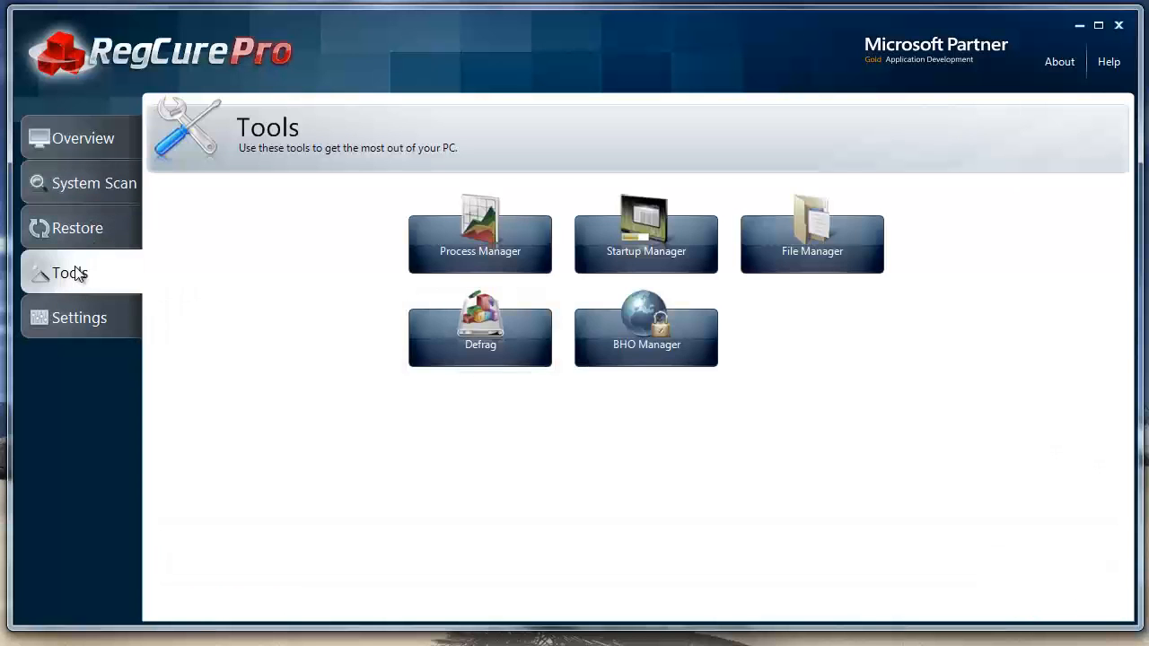
click(480, 230)
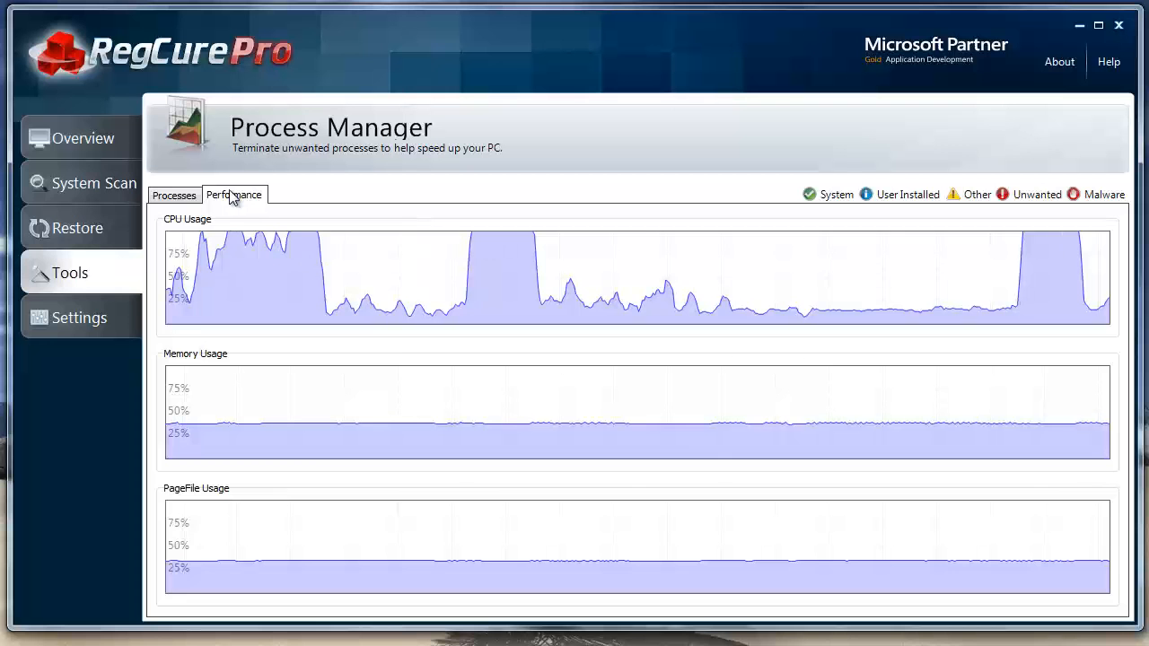
click(172, 194)
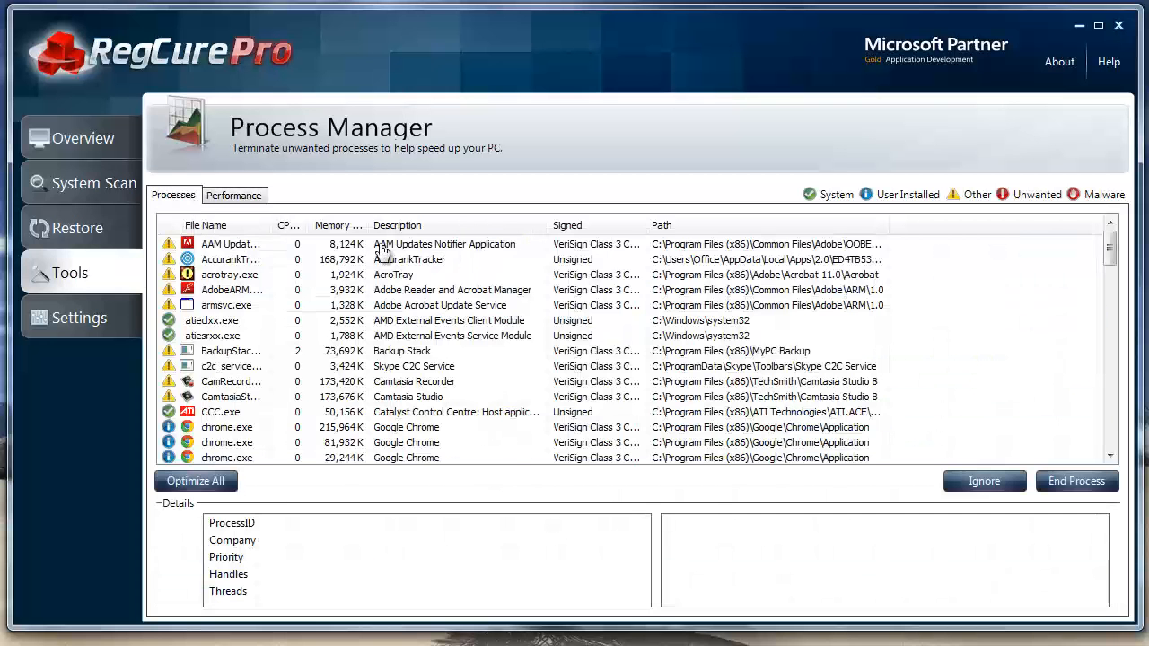
Step: Return to Tools and bring up Startup Manager's list of 18 startup items
click(68, 273)
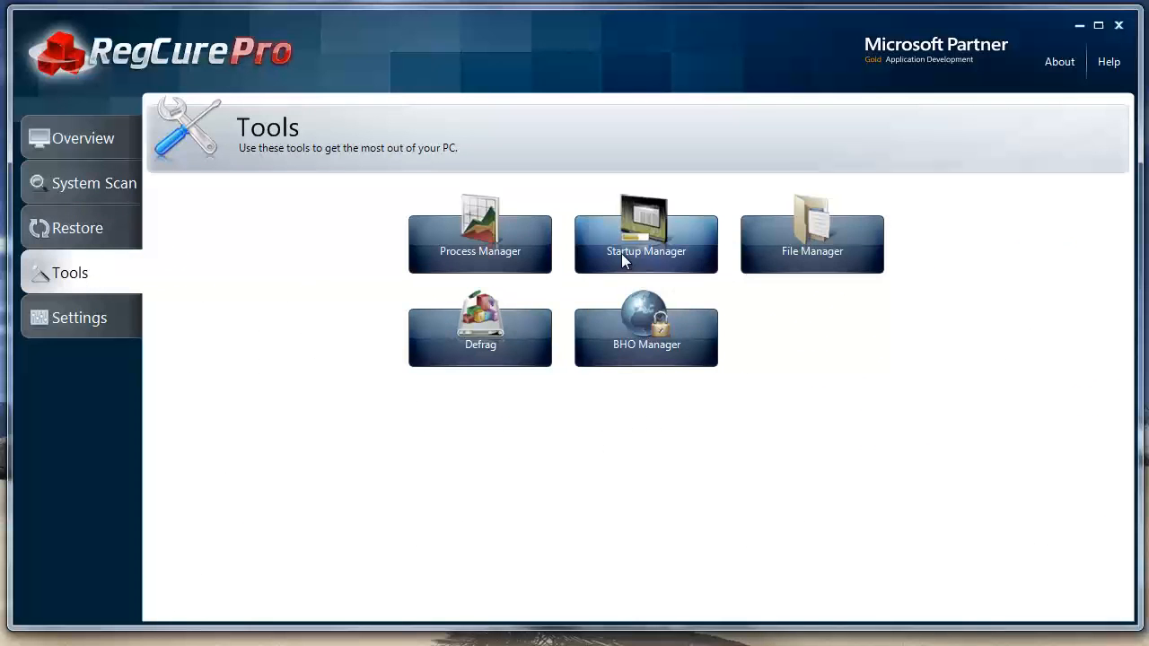
click(646, 231)
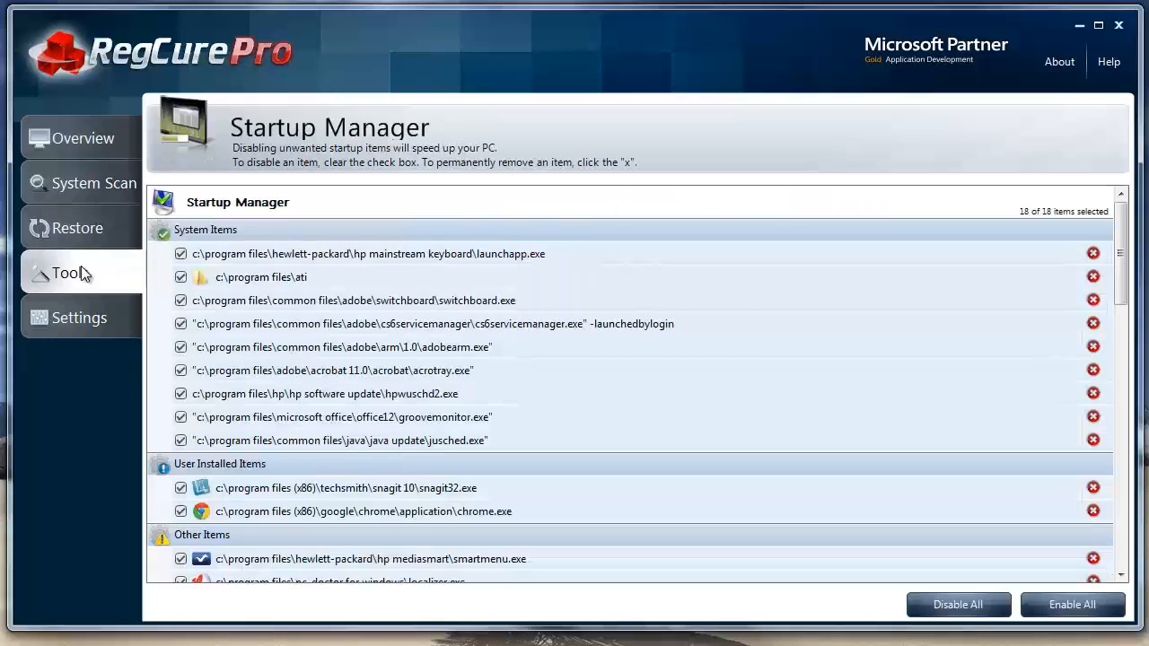
Step: Leave Startup Manager and return to the Tools overview of five utilities
click(68, 273)
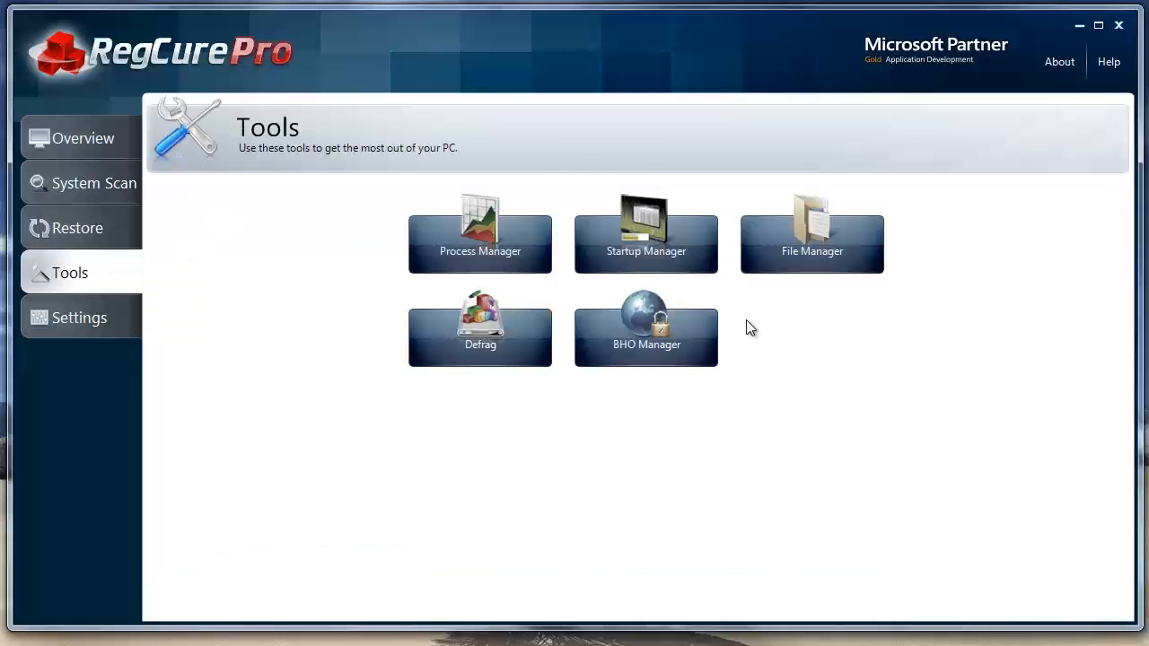
mouse_move(804, 431)
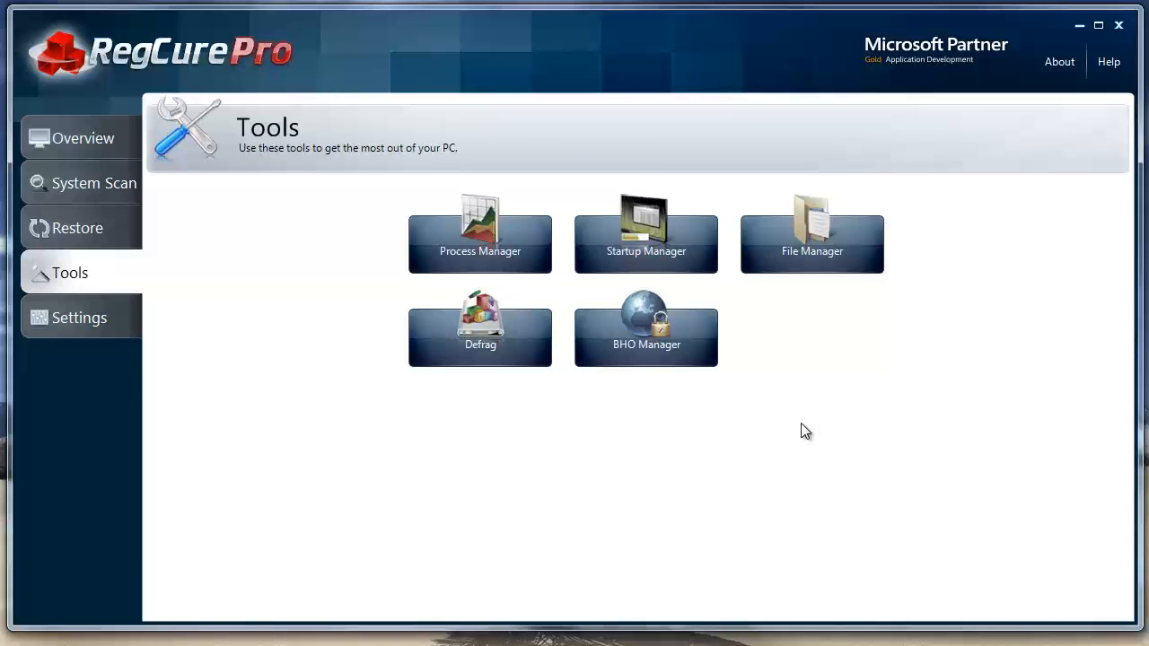
mouse_move(797, 438)
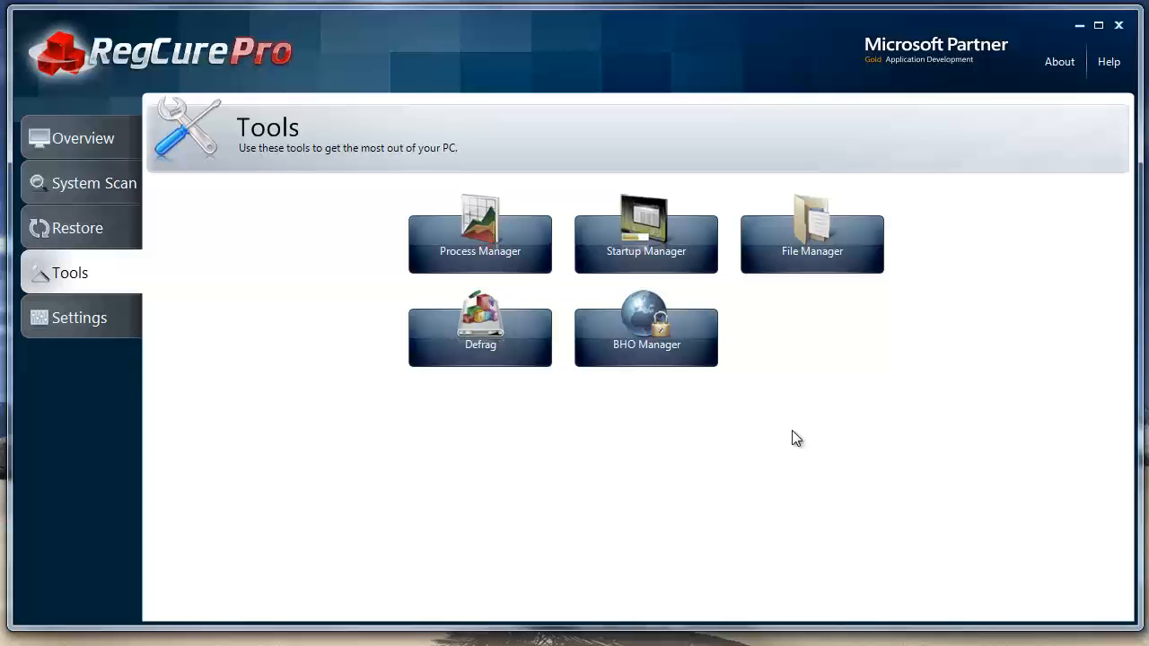
mouse_move(645, 241)
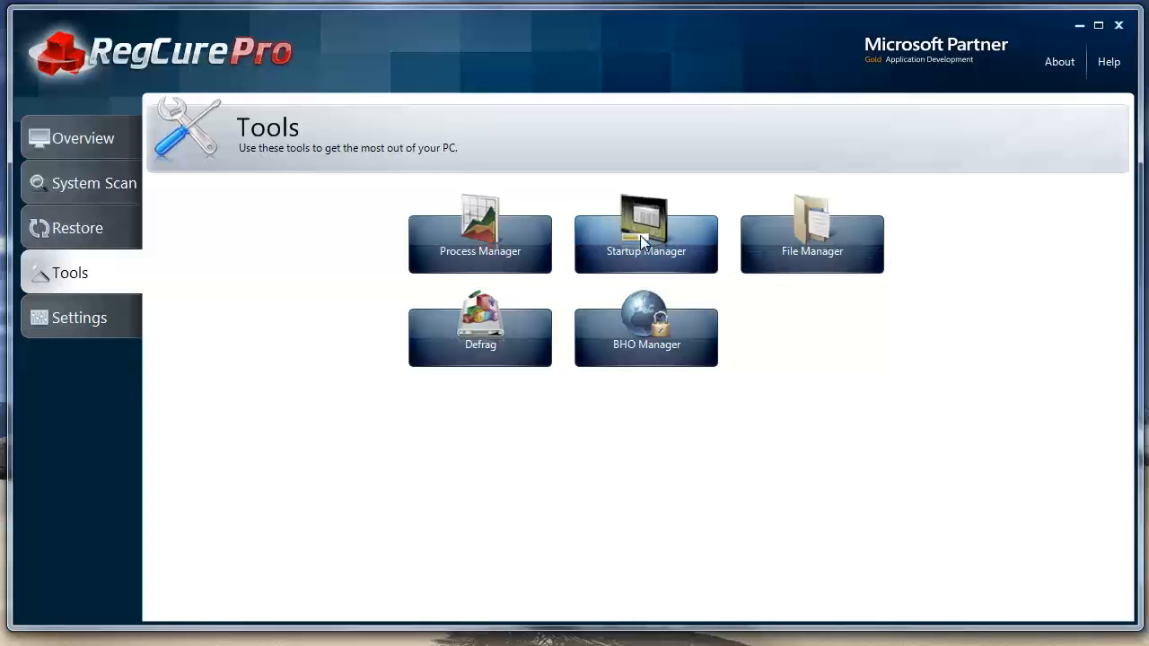
mouse_move(851, 323)
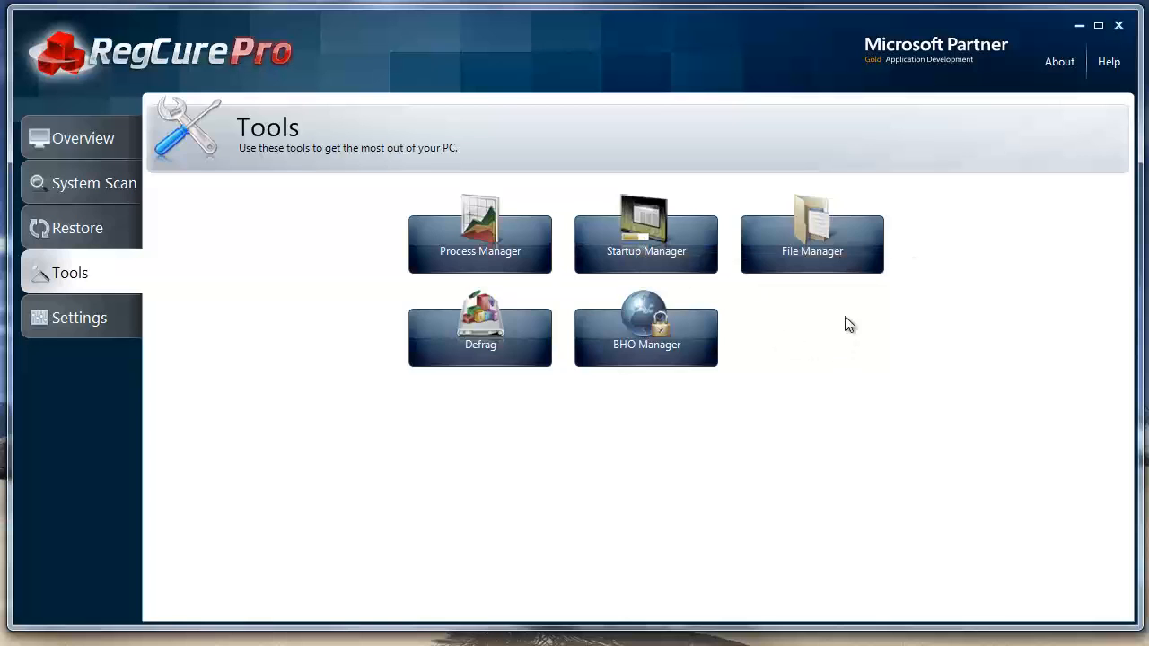
click(812, 233)
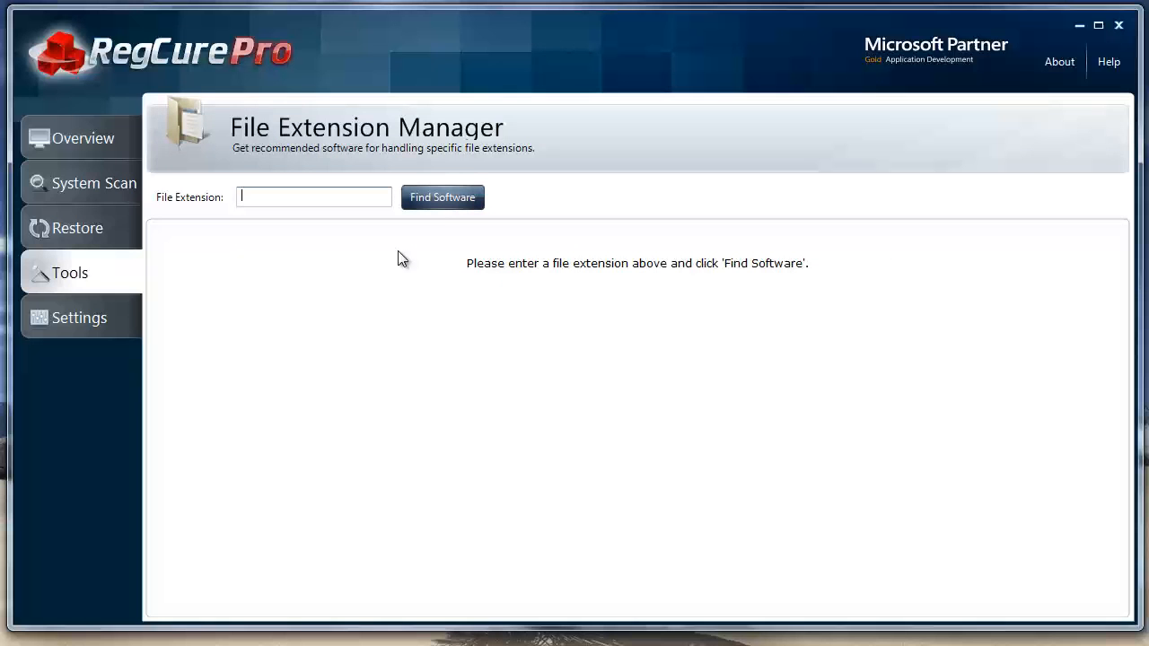
mouse_move(258, 222)
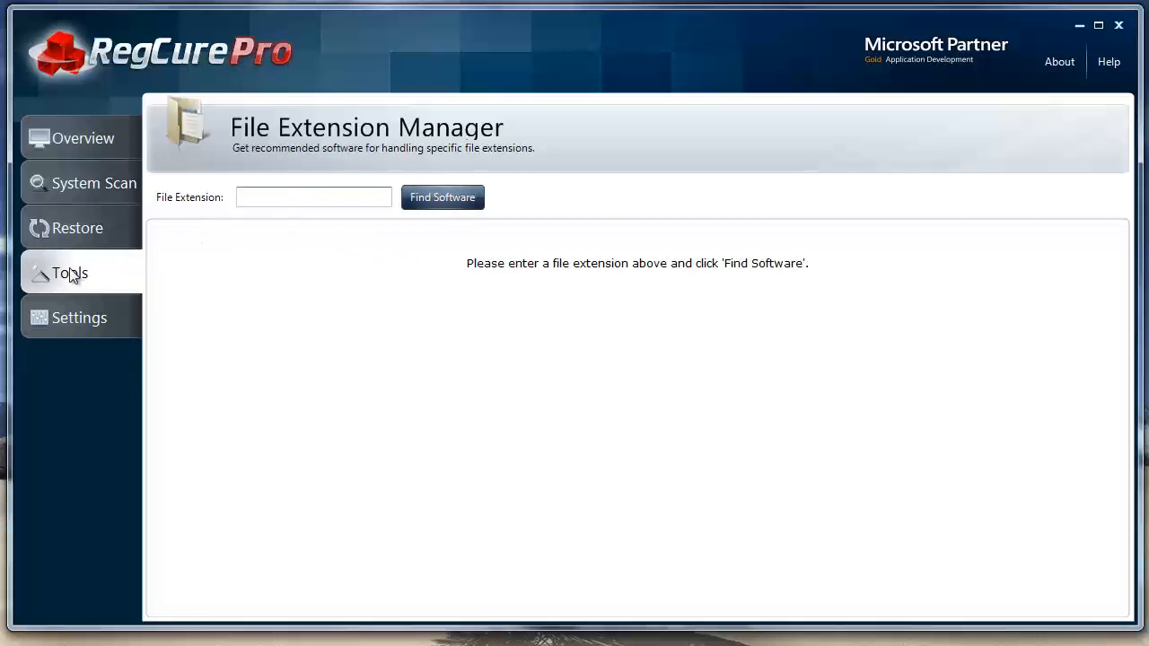
click(68, 273)
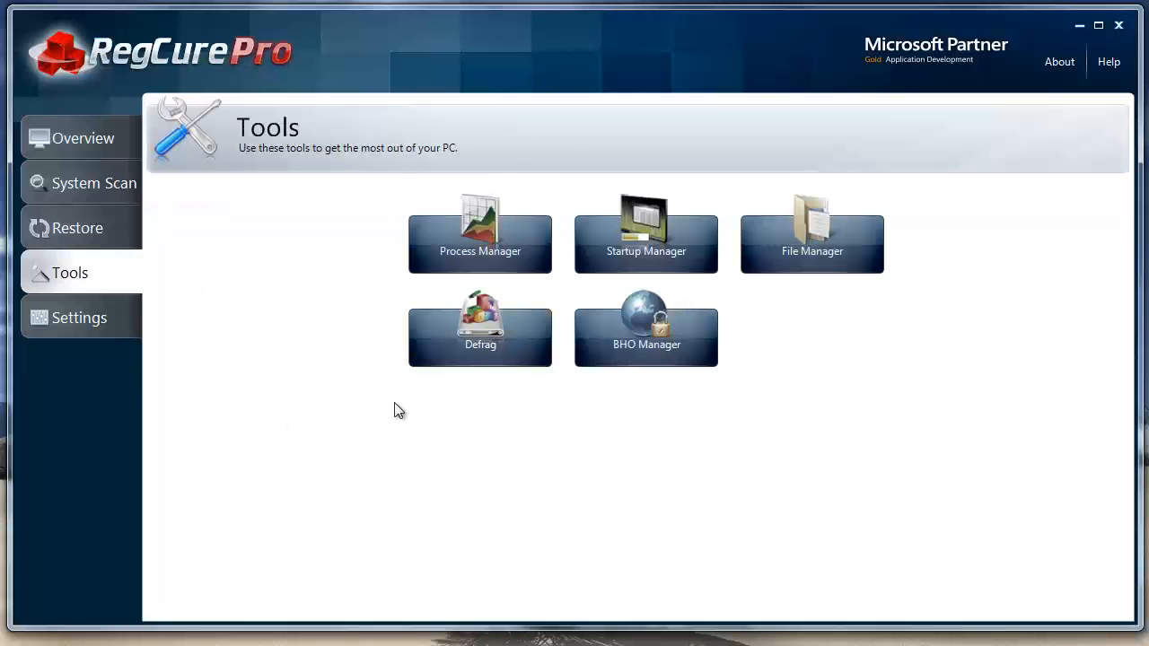
click(482, 338)
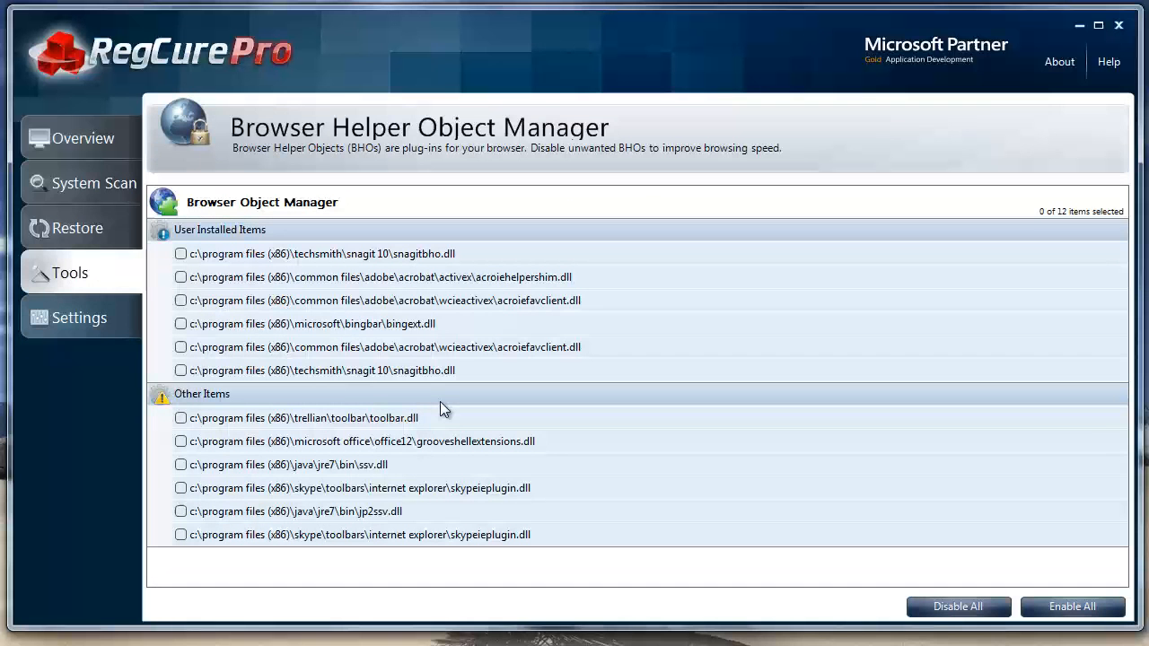
mouse_move(362, 339)
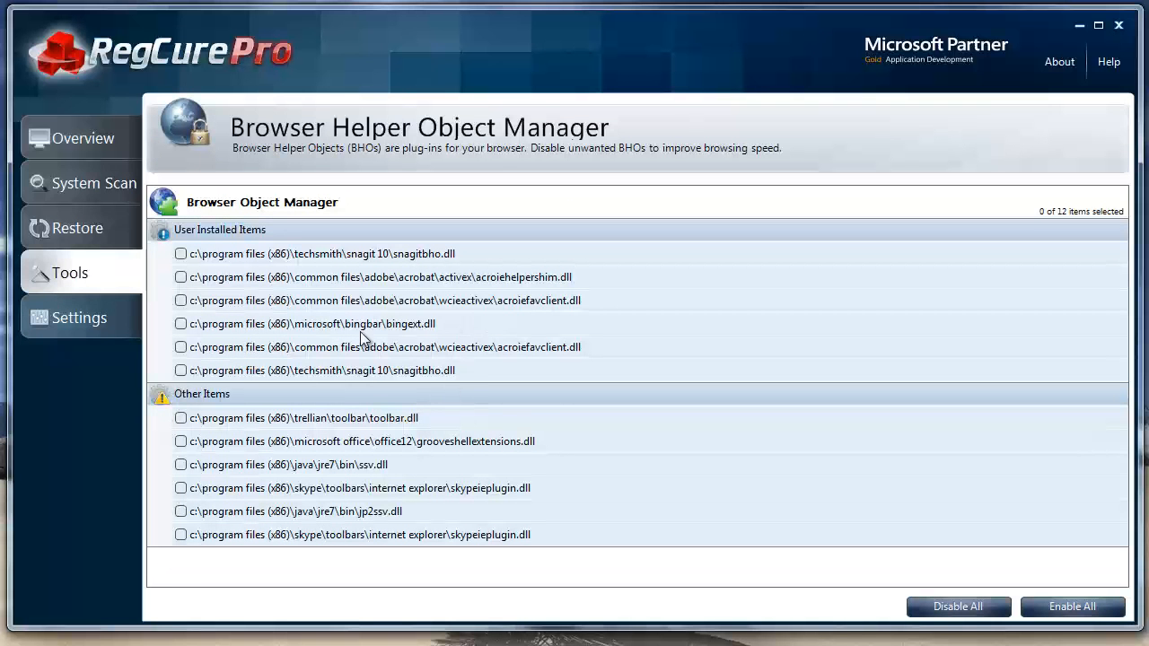
click(68, 273)
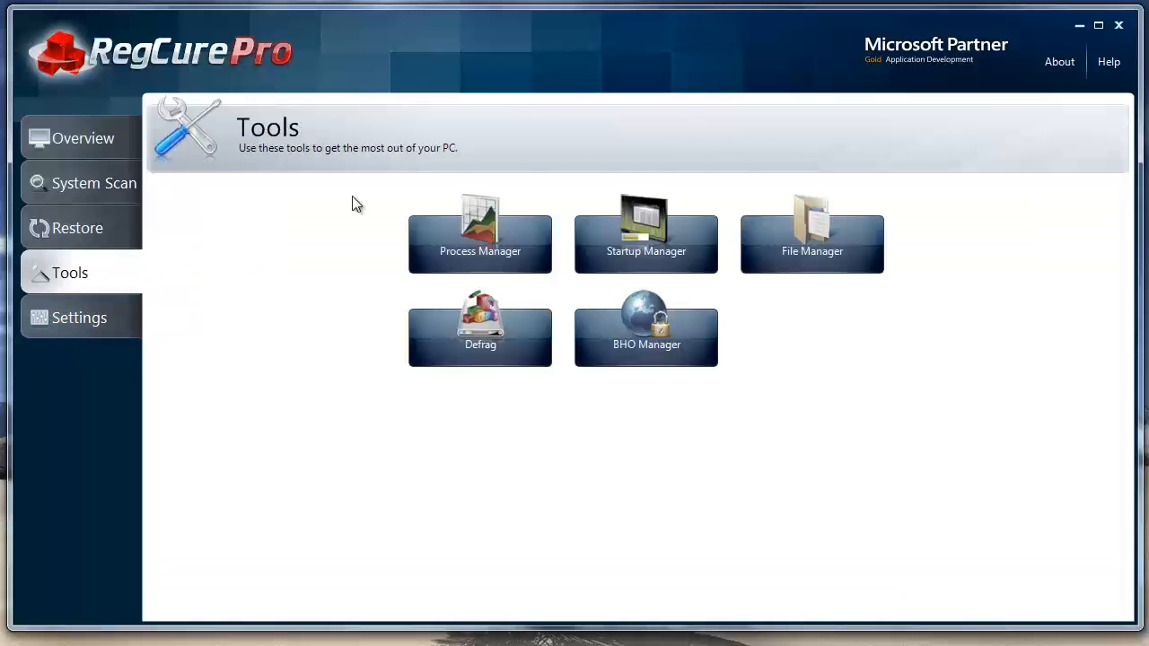
mouse_move(170, 133)
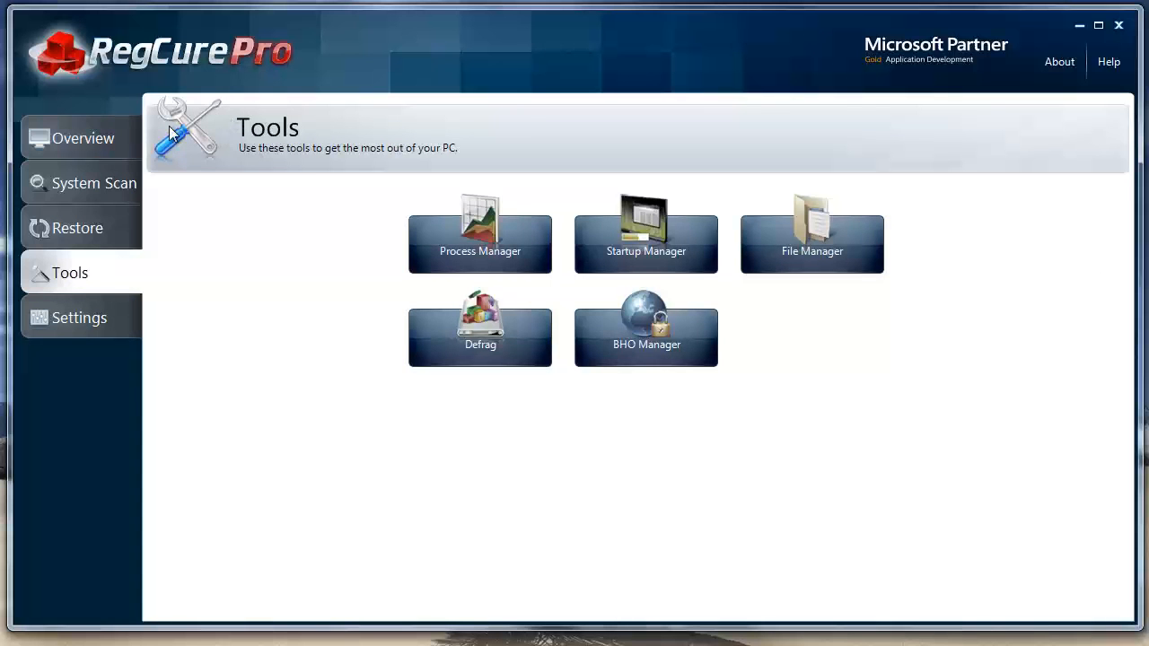
Step: Return to the Overview summary warning of 37 issues with a Fix All option
click(83, 137)
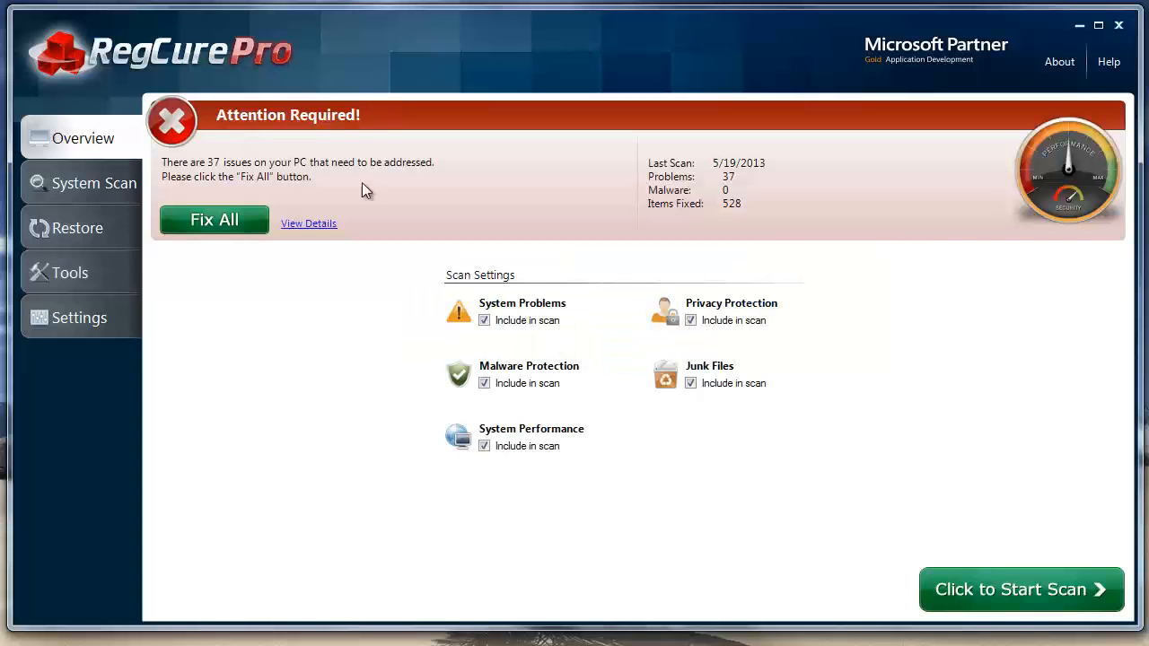
mouse_move(273, 460)
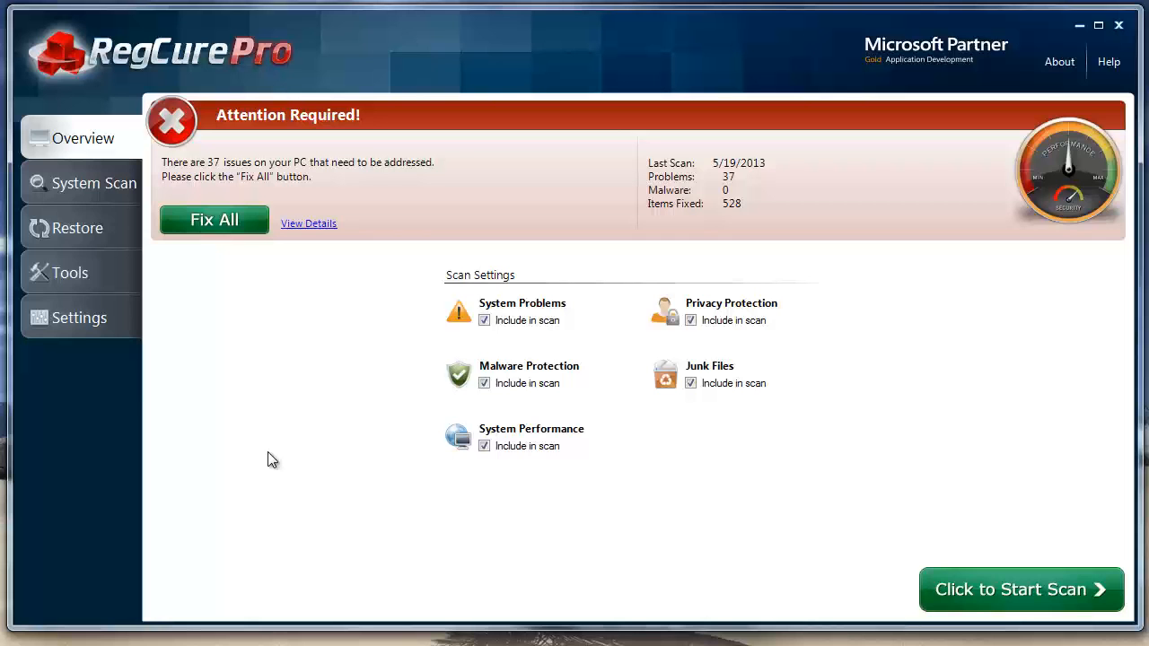
mouse_move(375, 460)
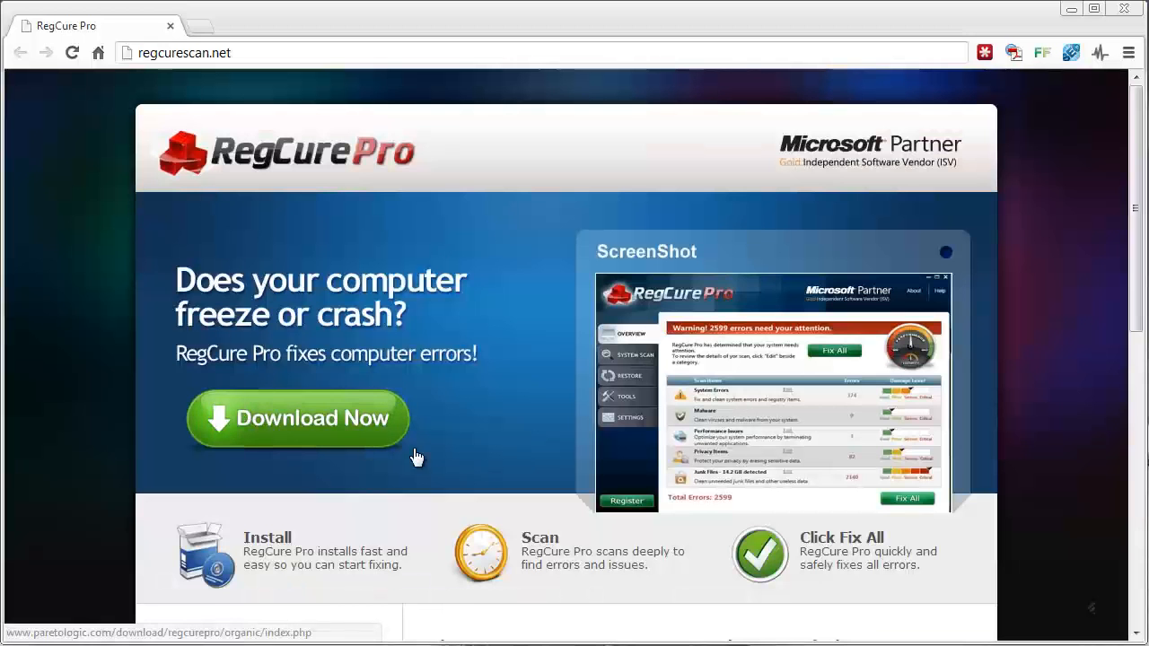
mouse_move(621, 394)
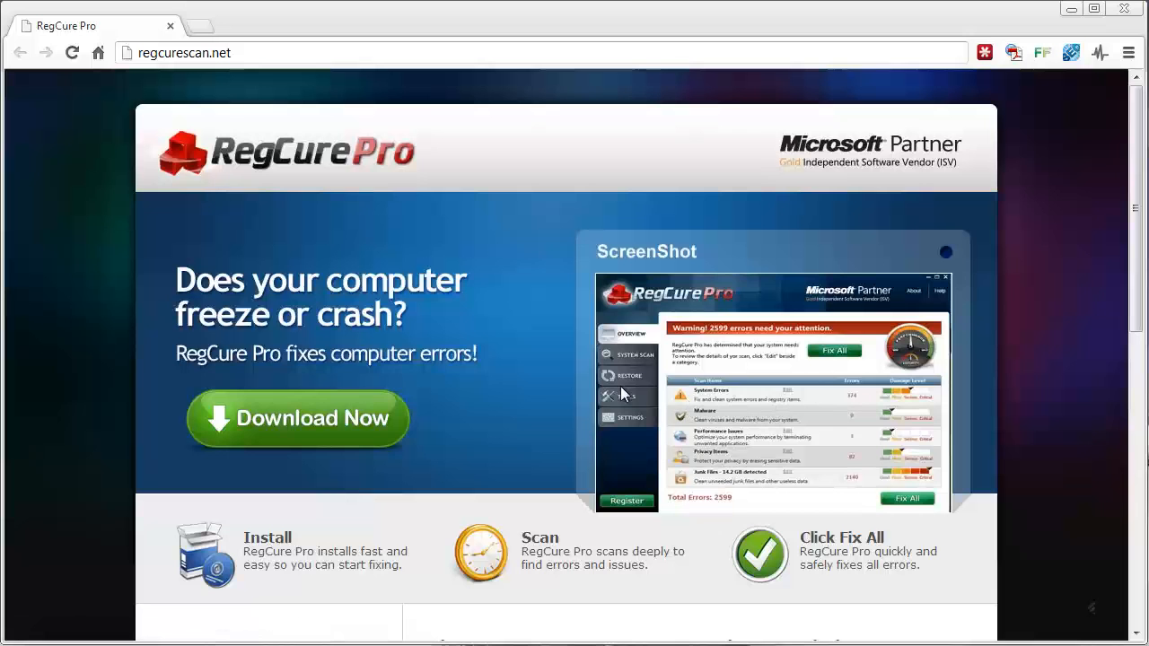
mouse_move(833, 380)
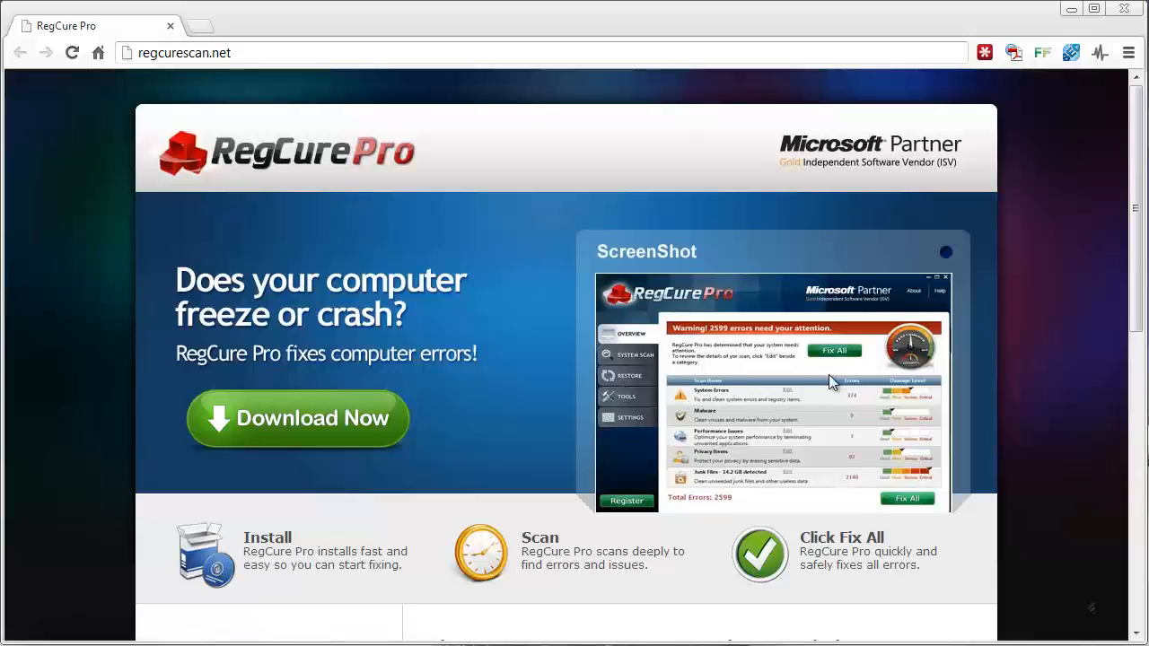
mouse_move(734, 465)
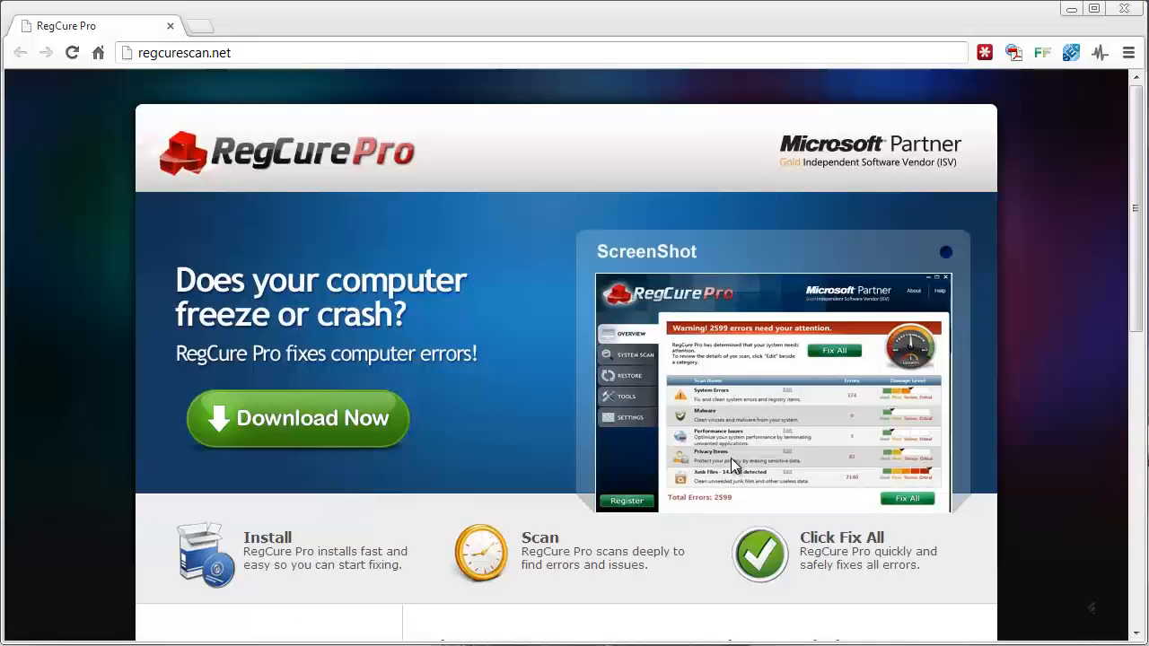
mouse_move(115, 377)
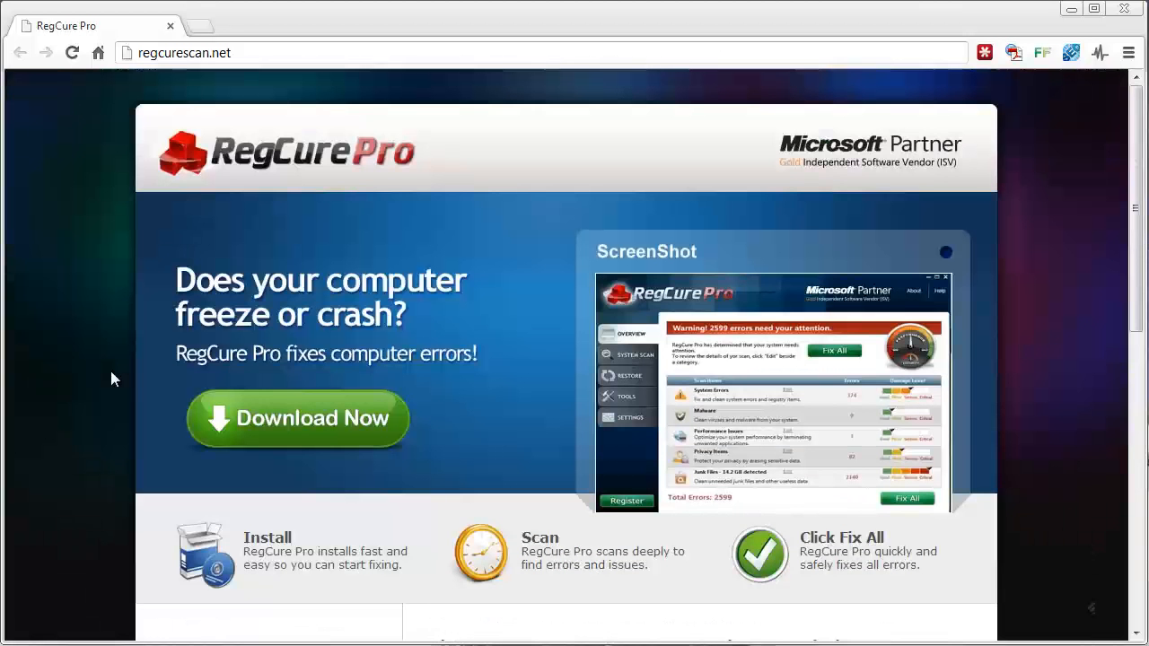
mouse_move(629, 363)
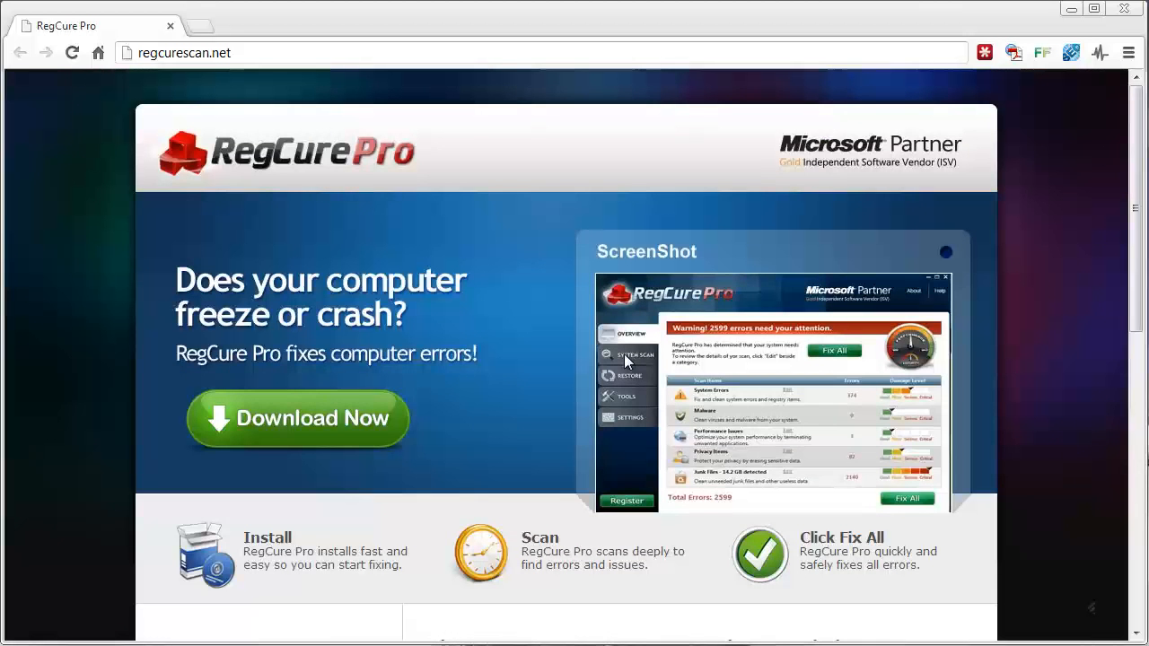
mouse_move(1081, 377)
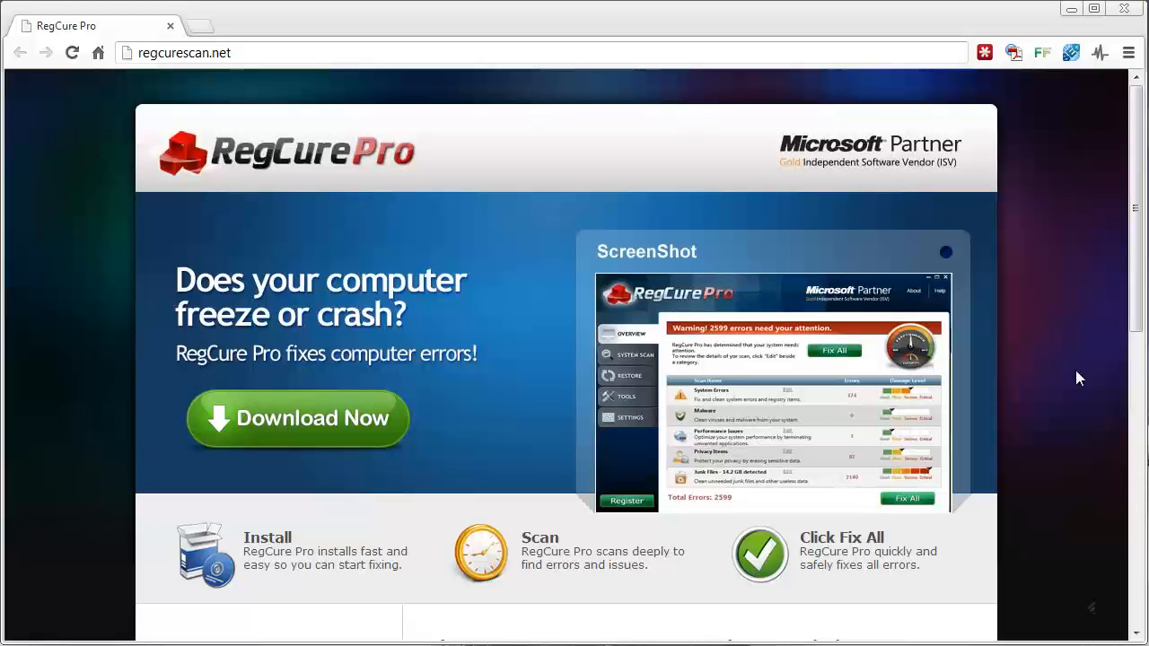